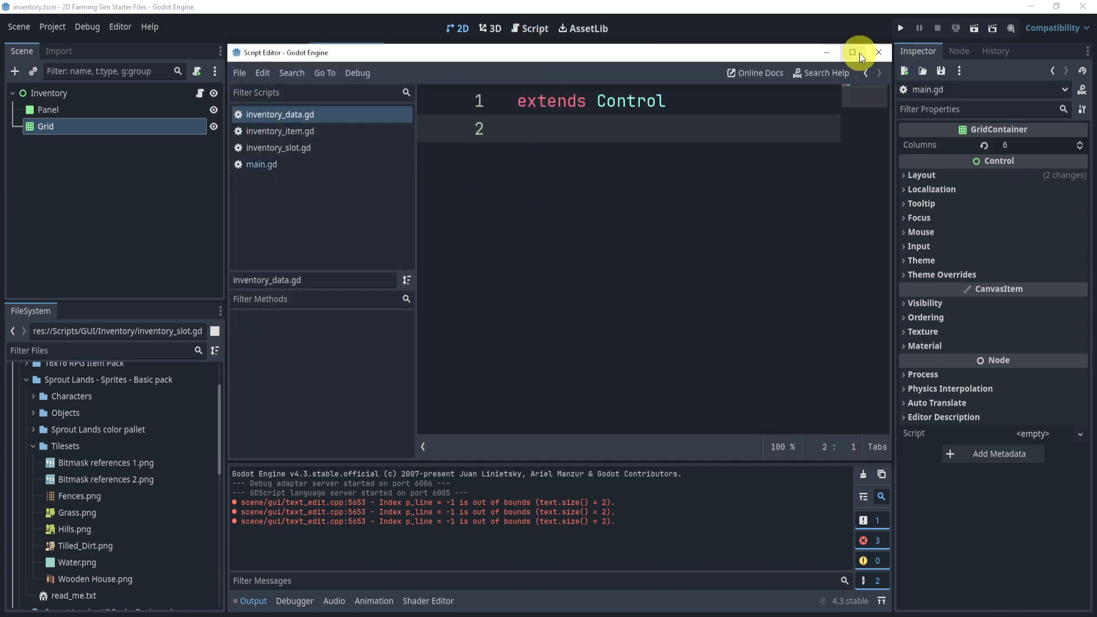
Maximize the floating script editor window to fill the screen.
{"action": "left_click", "coordinate": [853, 52]}
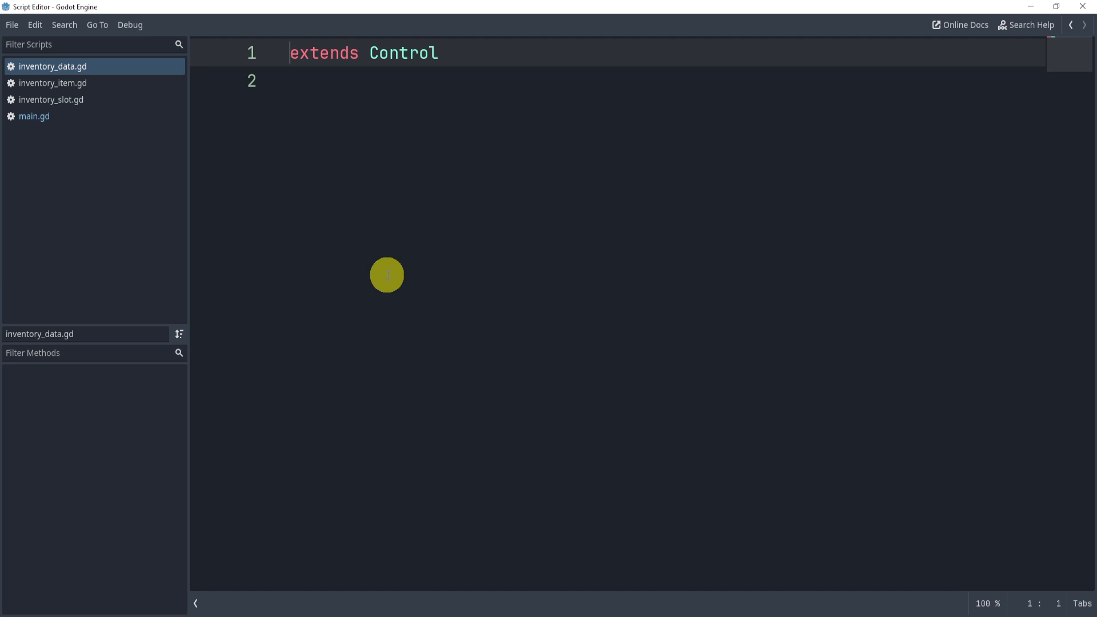
Declare class_name ItemData and change the base class from Control to Resource.
{"action": "type", "text": "clas_name ItemData"}
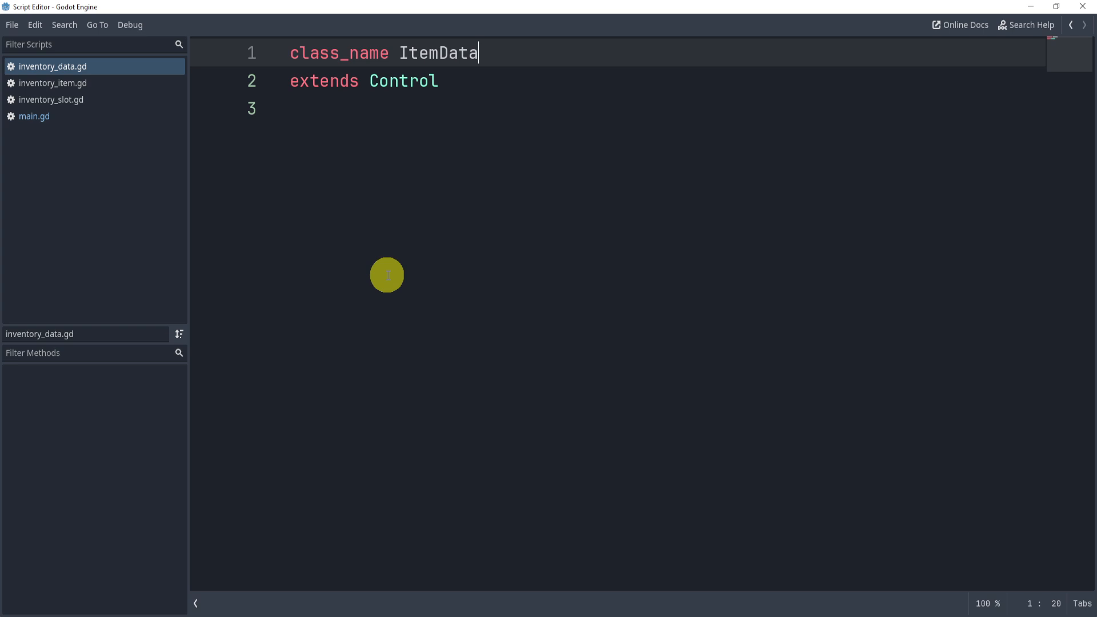
{"action": "key", "text": "enter"}
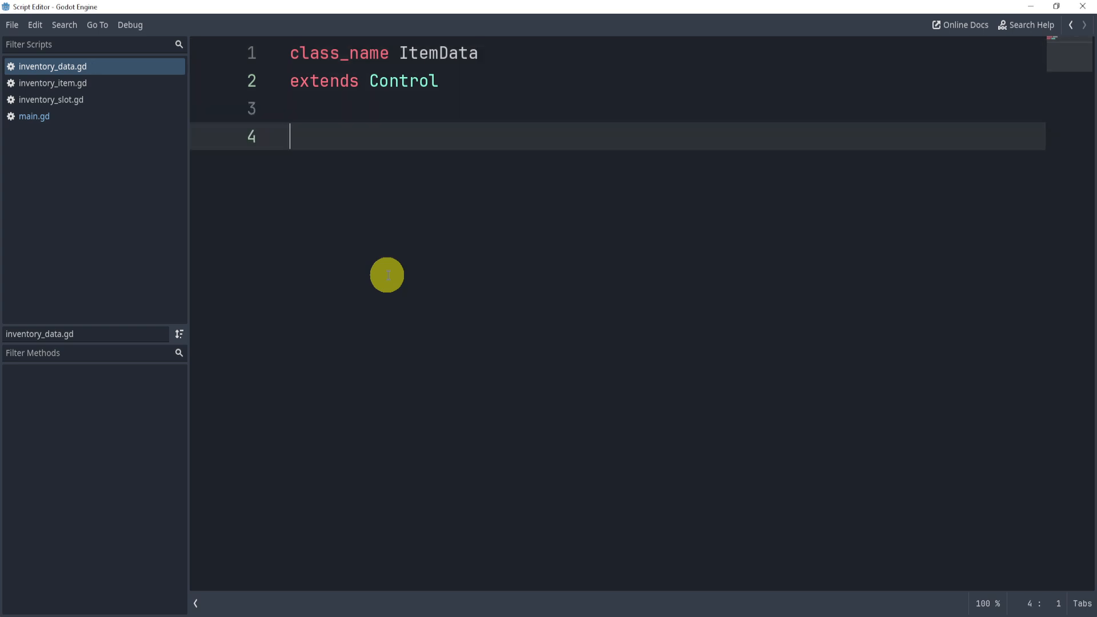
{"action": "key", "text": "Backspace"}
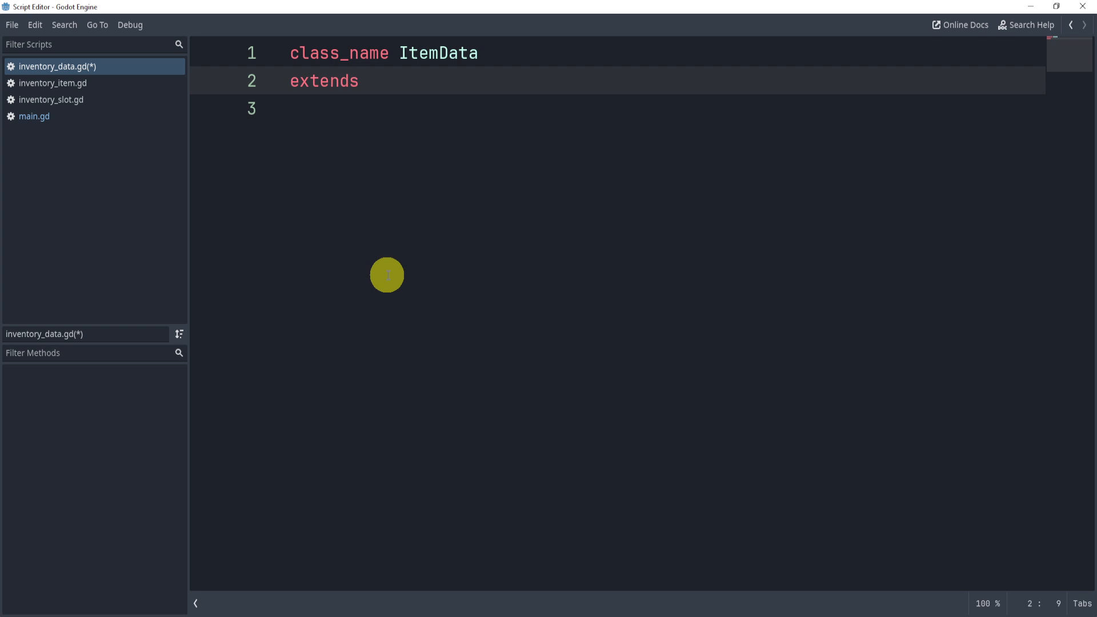
{"action": "type", "text": "Resourc"}
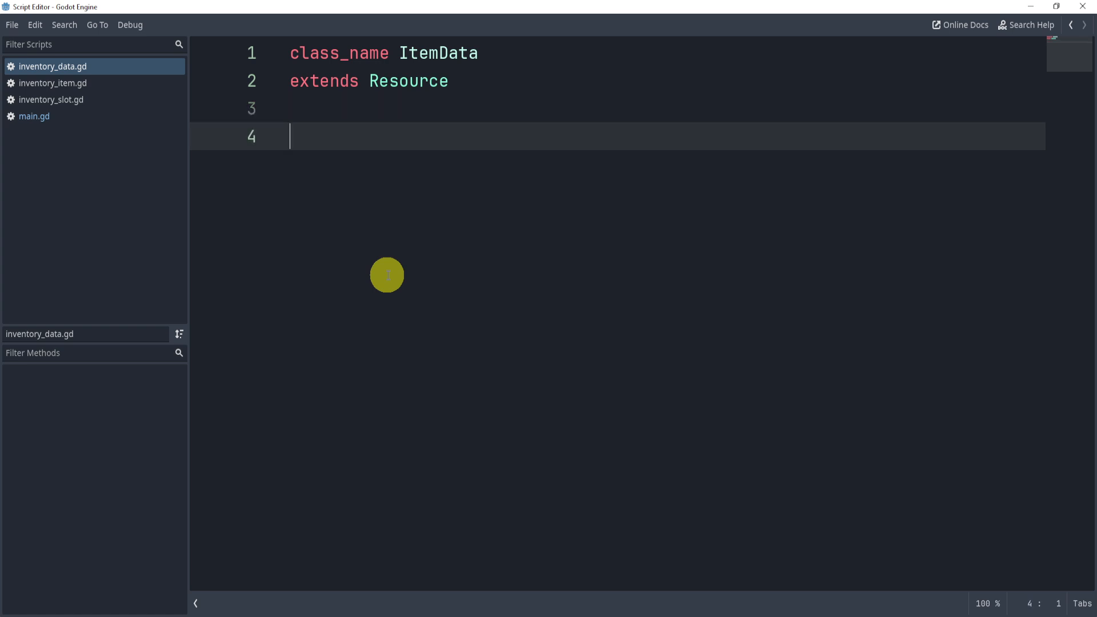
Declare enum Type {MISC, MAIN} below the class header, fixing typos along the way.
{"action": "type", "text": "enum TYP"}
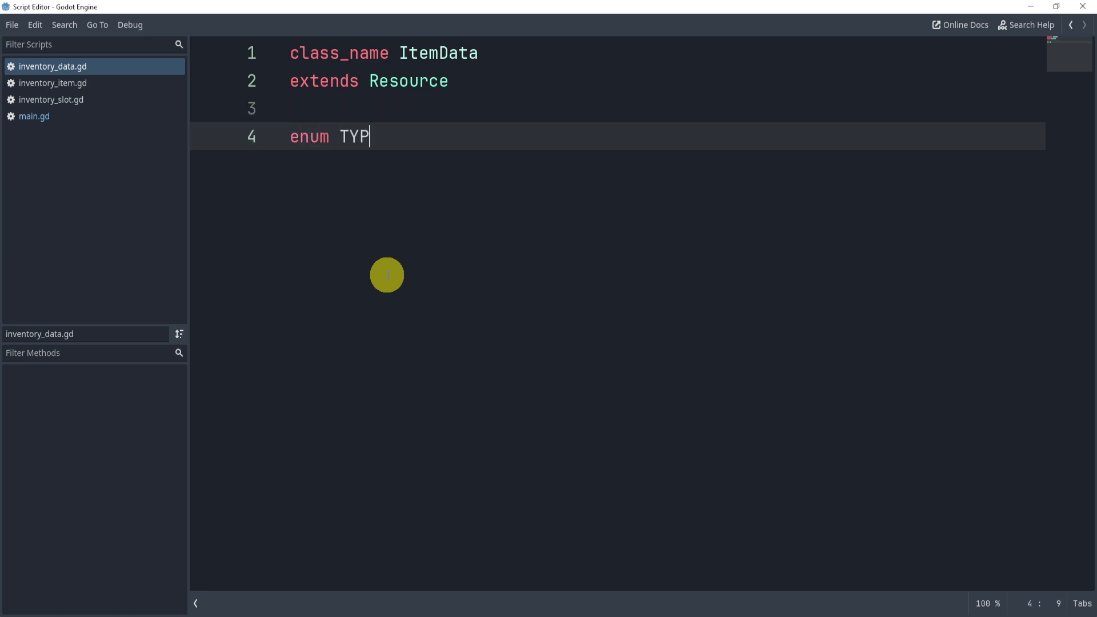
{"action": "key", "text": "Backspace"}
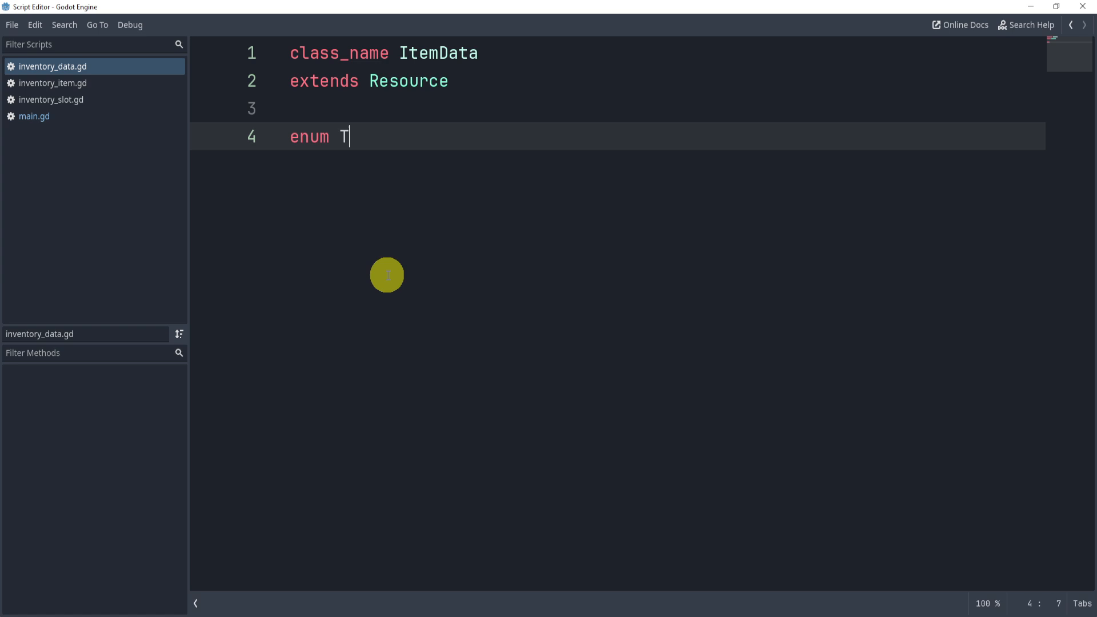
{"action": "type", "text": "ype"}
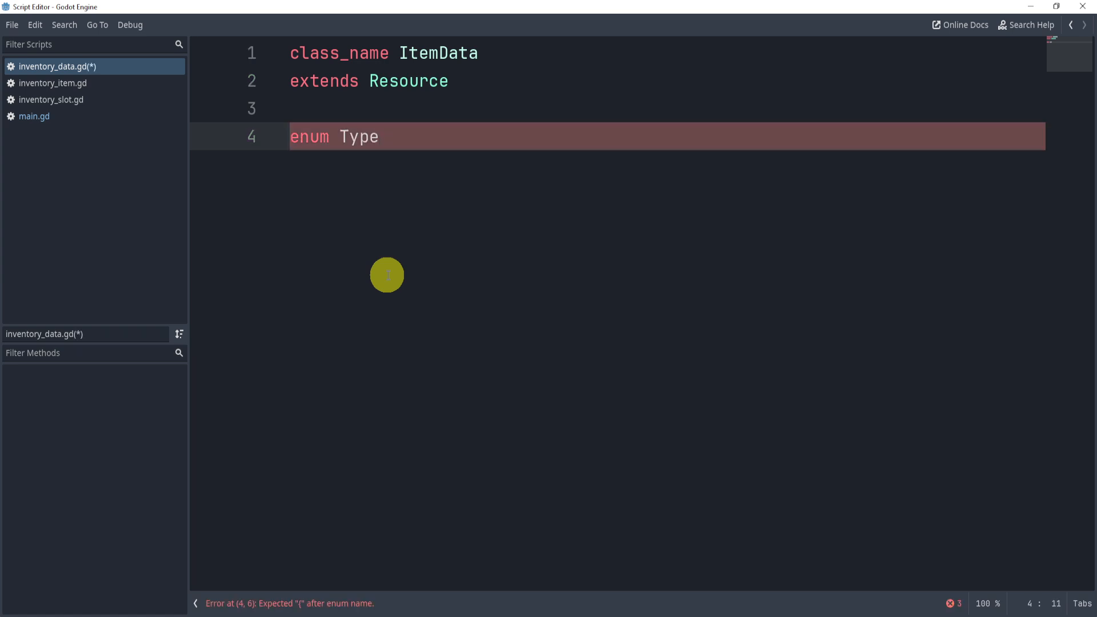
{"action": "type", "text": "{MIOSC}"}
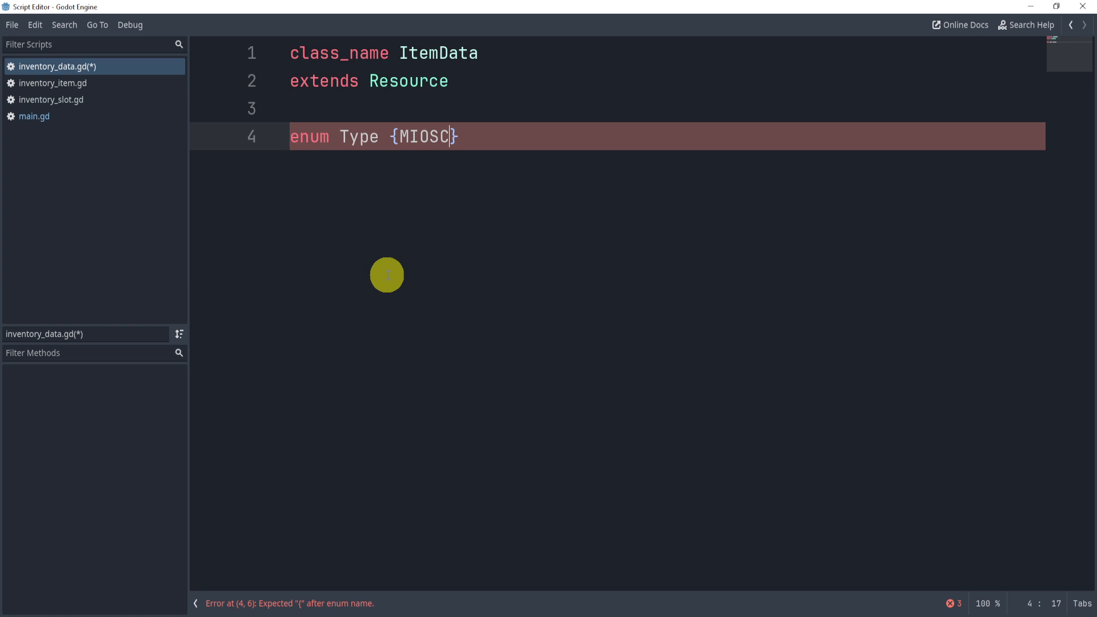
{"action": "key", "text": "Backspace"}
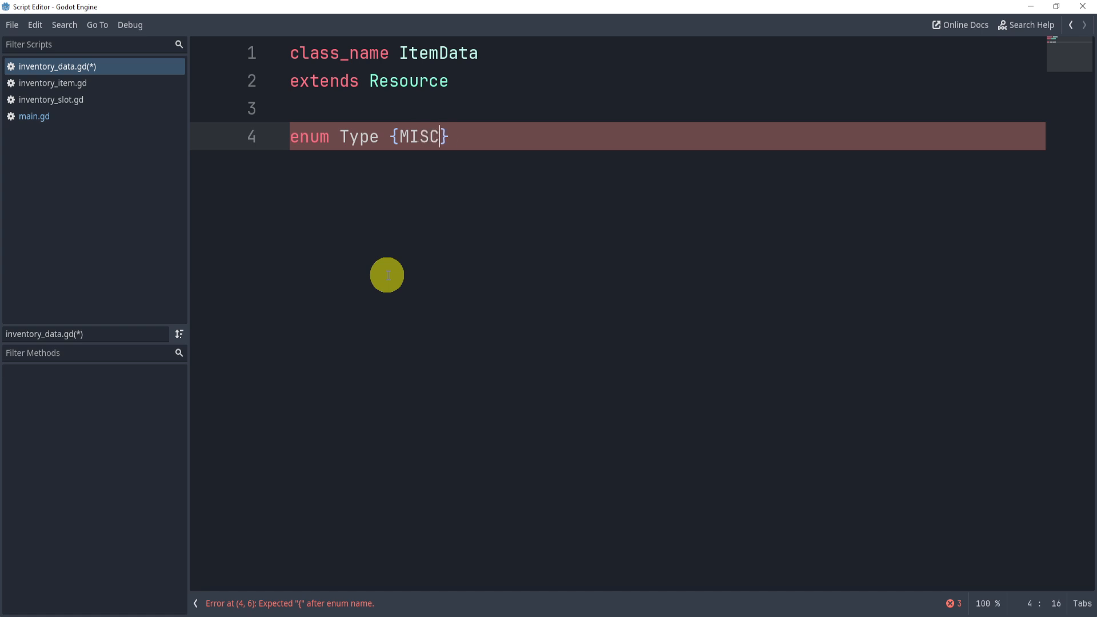
{"action": "type", "text": "\", \""}
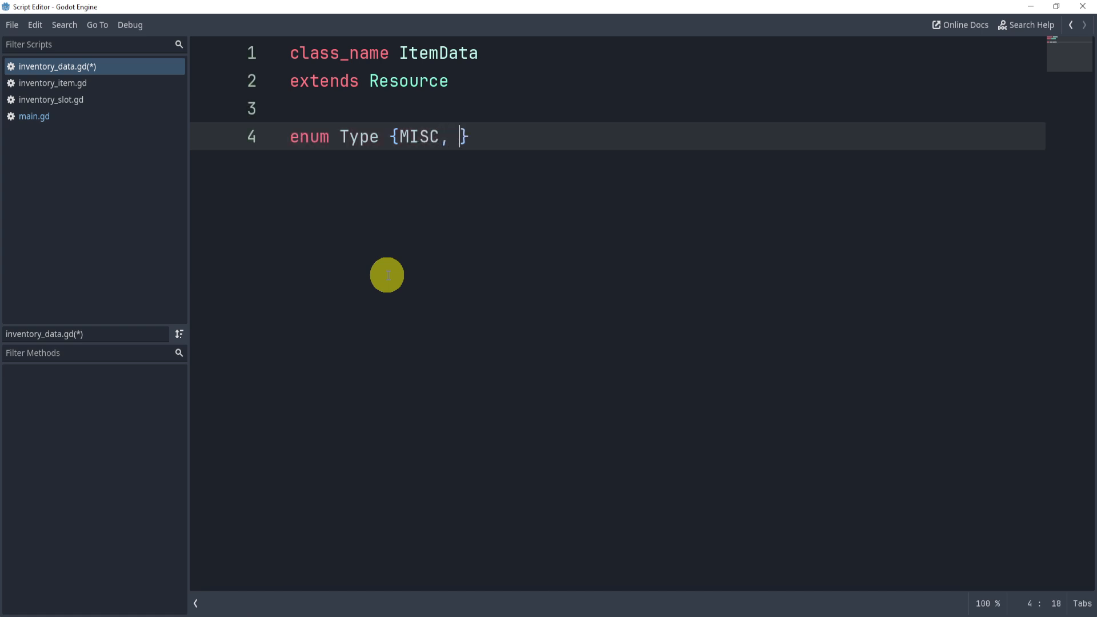
{"action": "type", "text": "MAIN"}
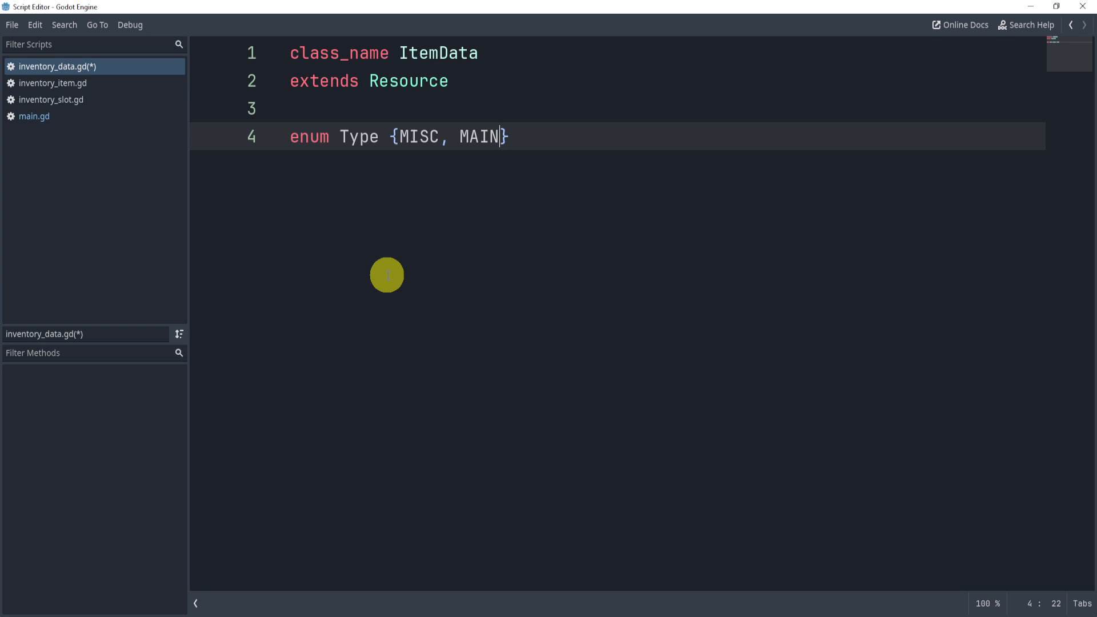
{"action": "key", "text": "Enter"}
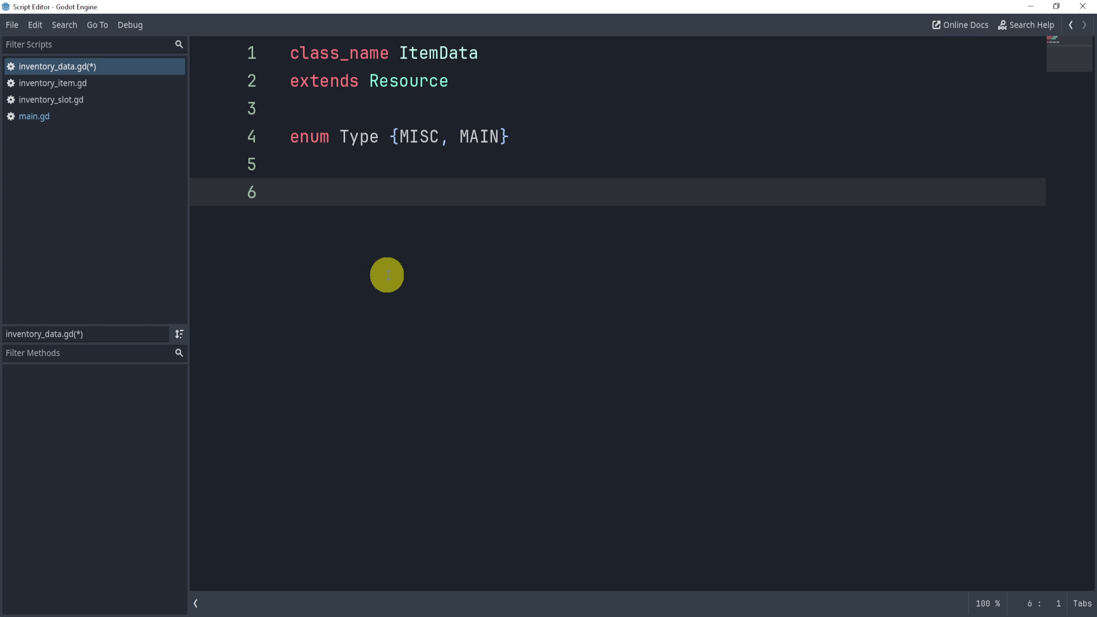
{"action": "type", "text": "@export"}
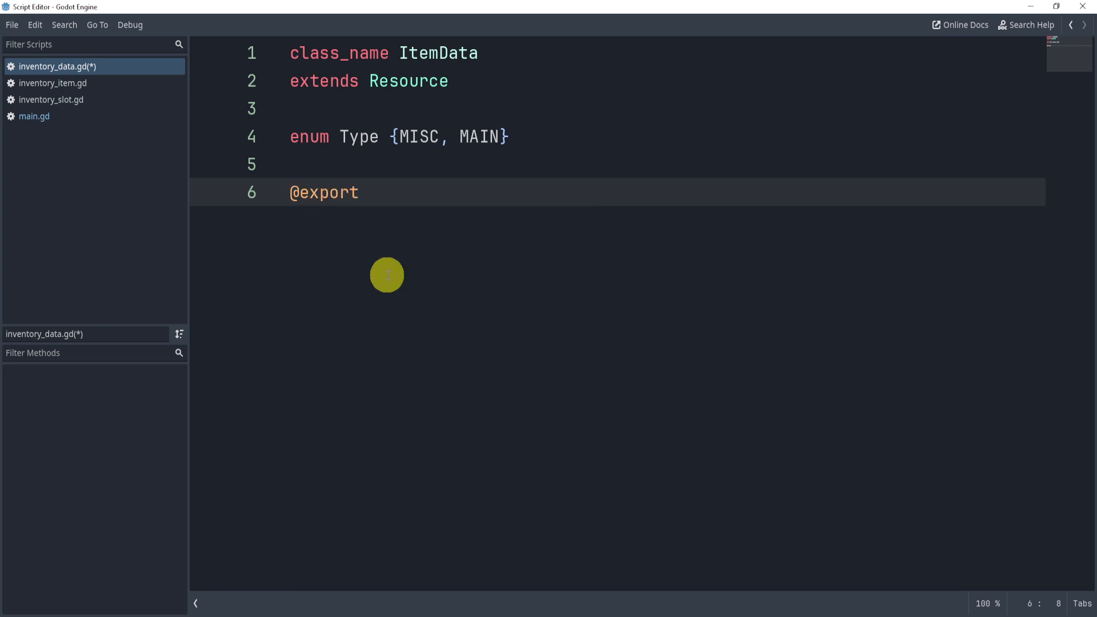
{"action": "type", "text": "var"}
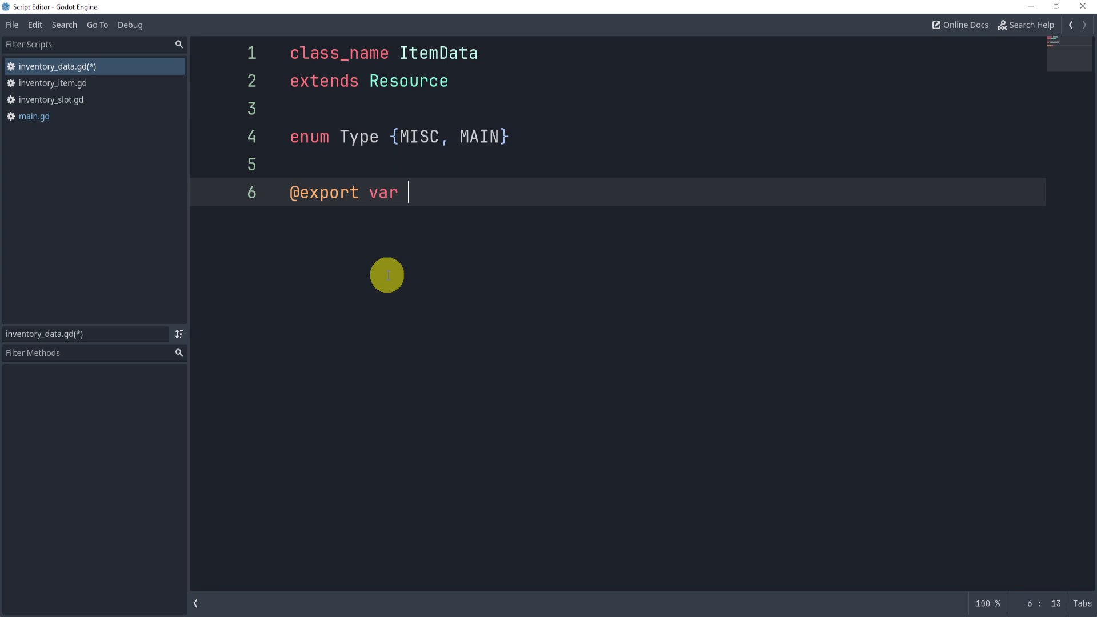
{"action": "type", "text": "type:"}
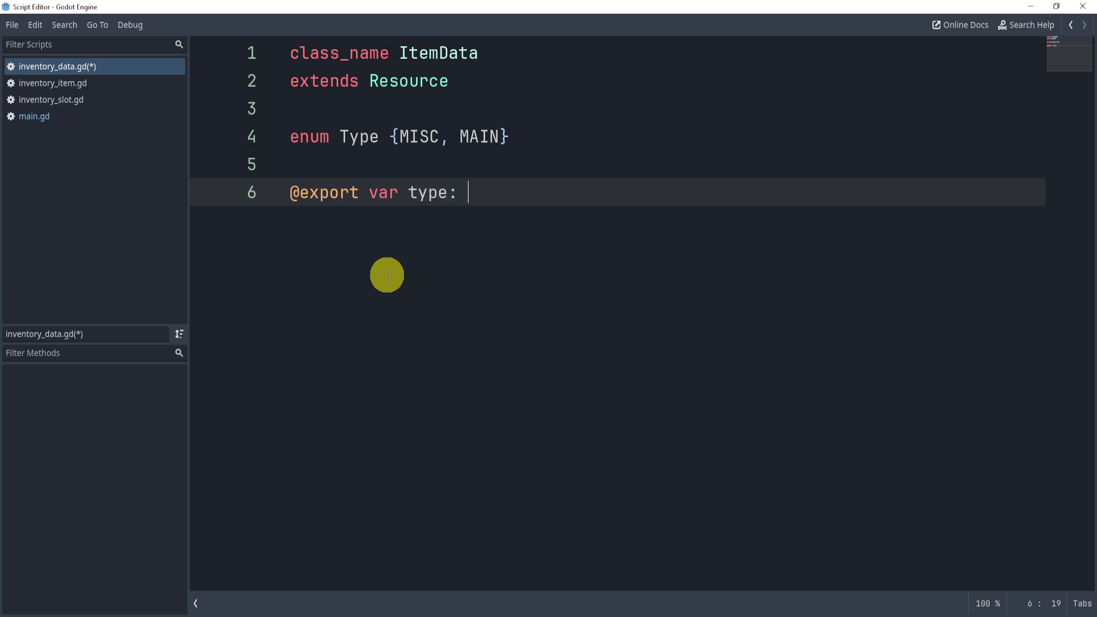
{"action": "type", "text": "Type"}
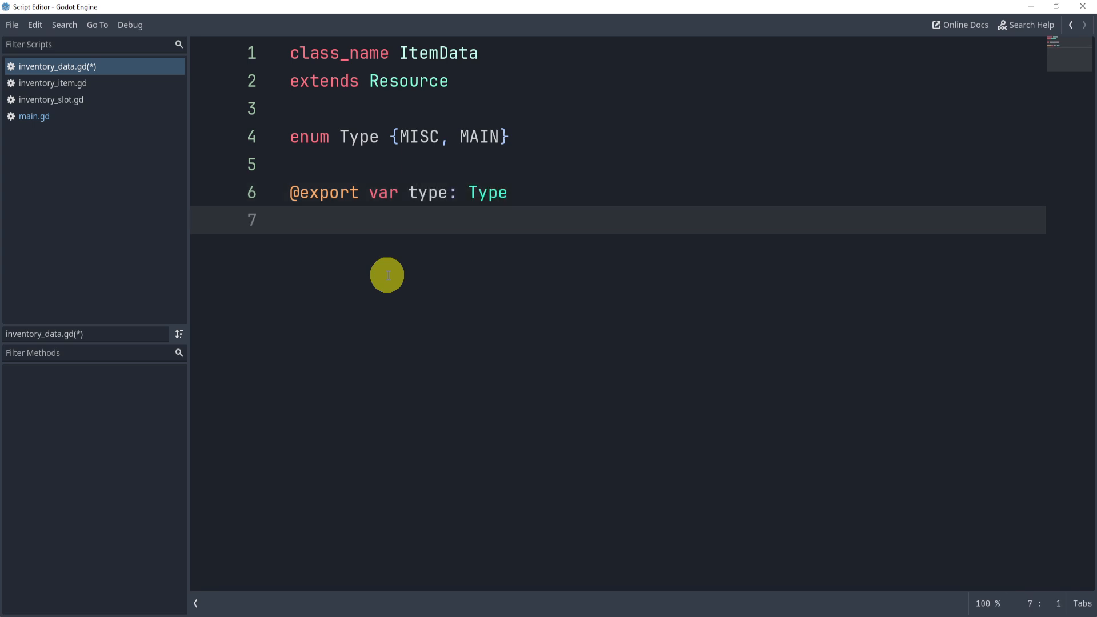
{"action": "left_click", "coordinate": [518, 192]}
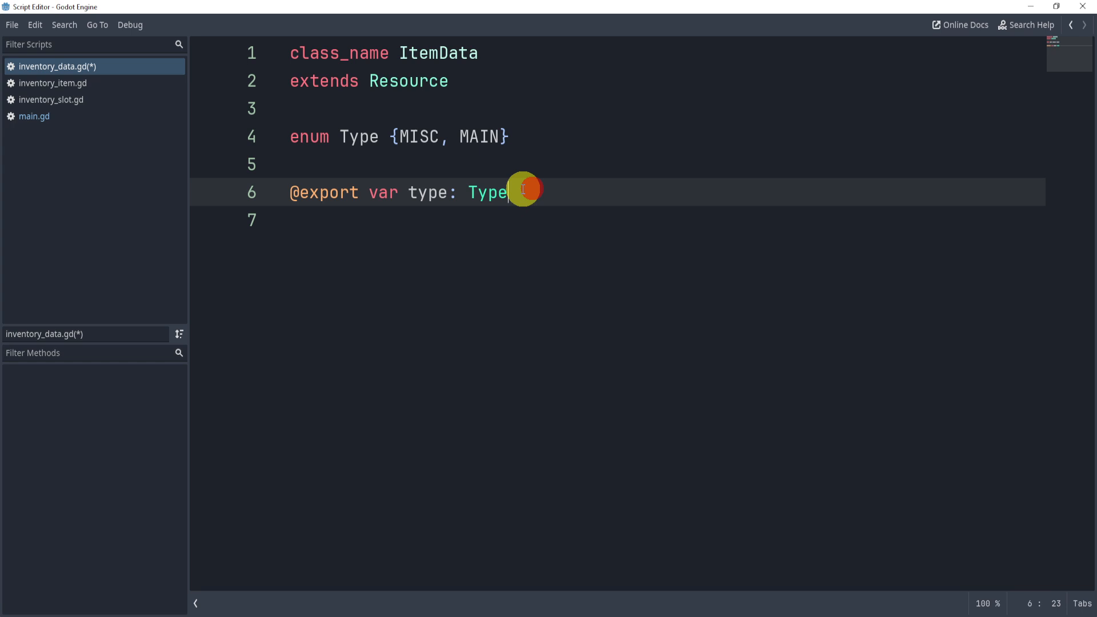
{"action": "double_click", "coordinate": [488, 192]}
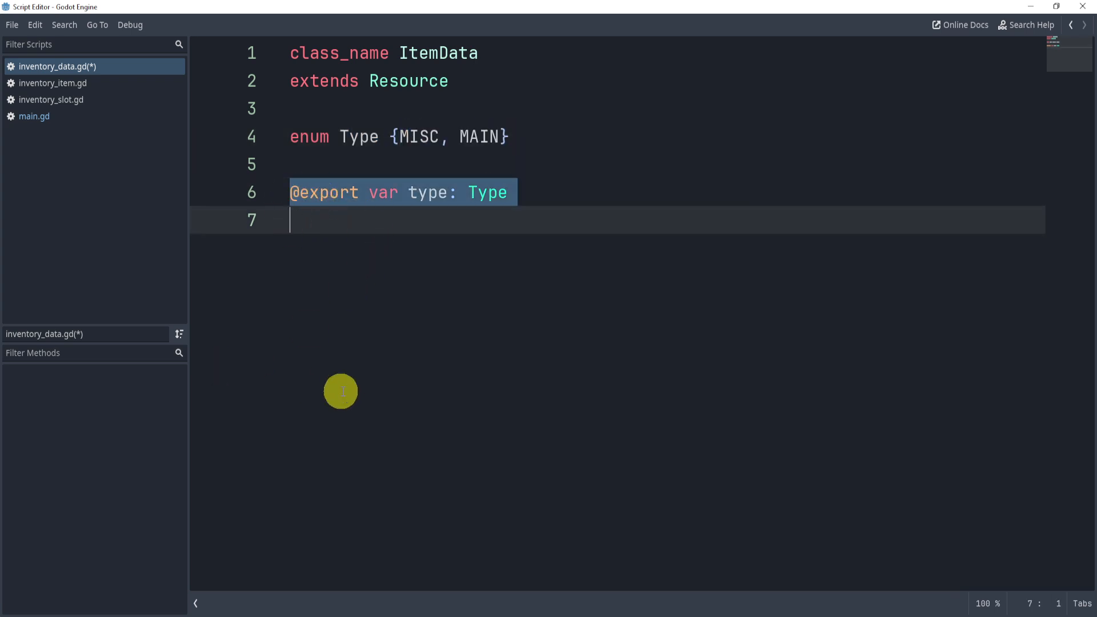
{"action": "key", "text": "ctrl+s"}
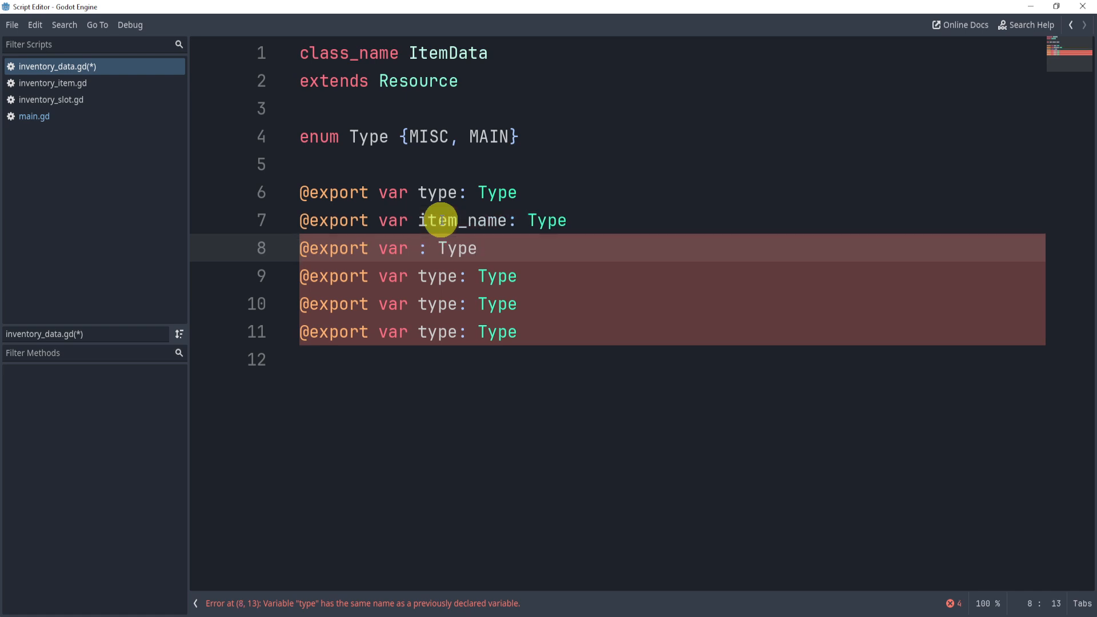
Rewrite duplicates as item_name: String, stackable: bool and count: int exports.
{"action": "type", "text": "item_"}
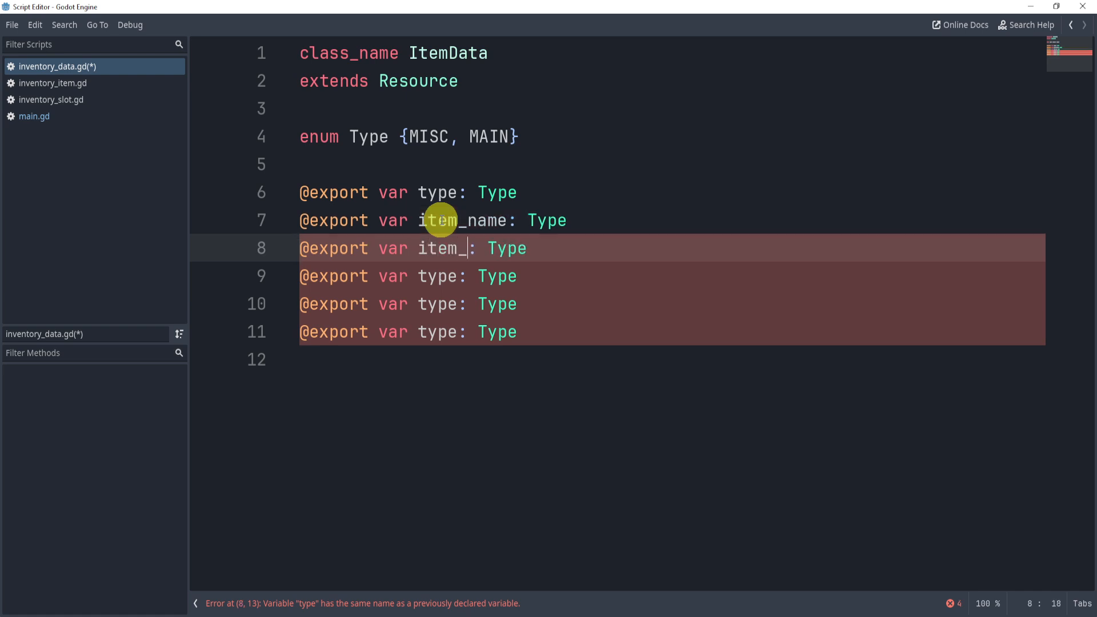
{"action": "type", "text": "stack"}
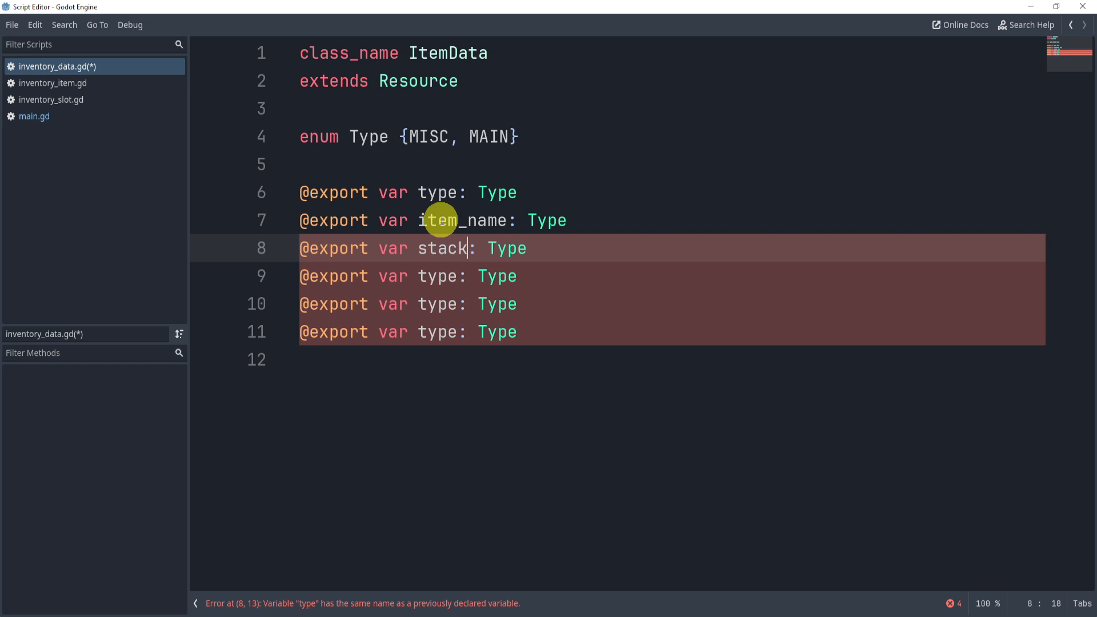
{"action": "type", "text": "able"}
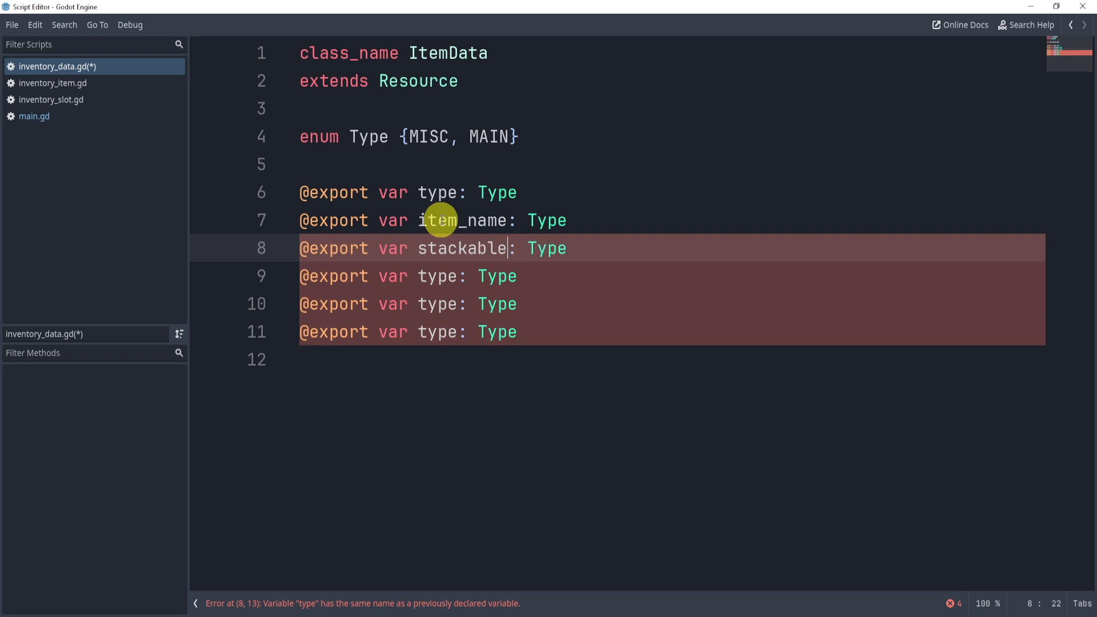
{"action": "key", "text": "Delete"}
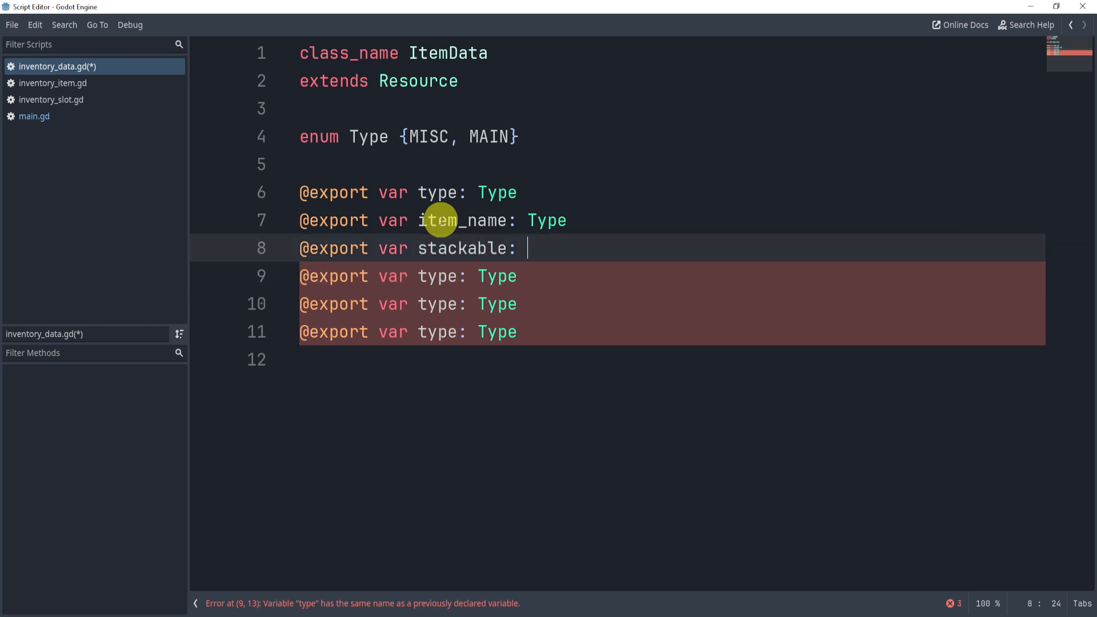
{"action": "type", "text": "bool"}
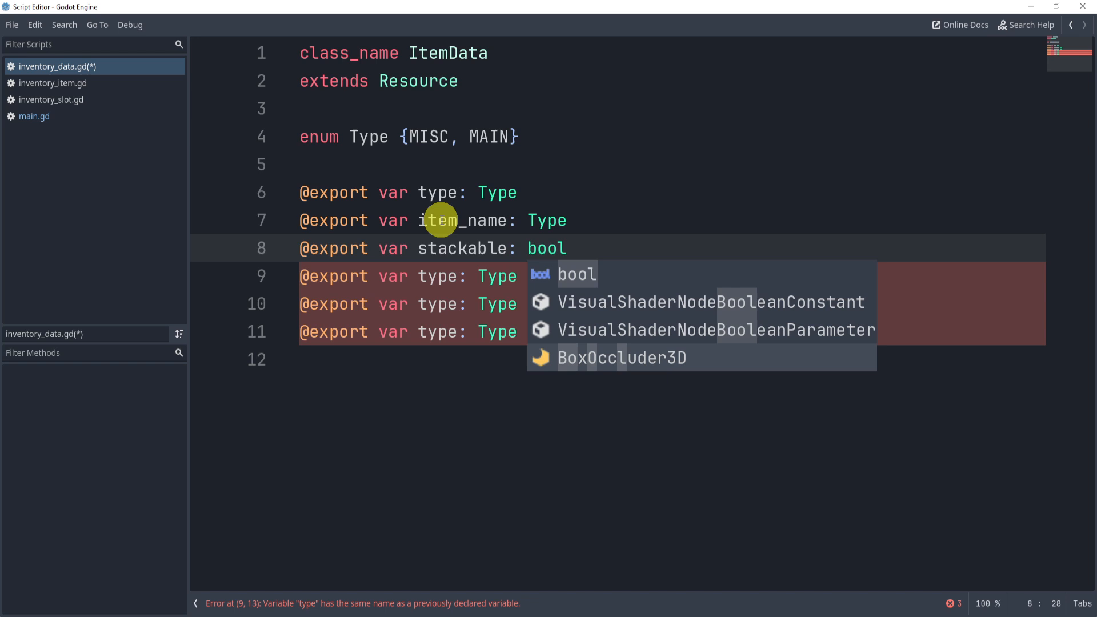
{"action": "type", "text": "Str"}
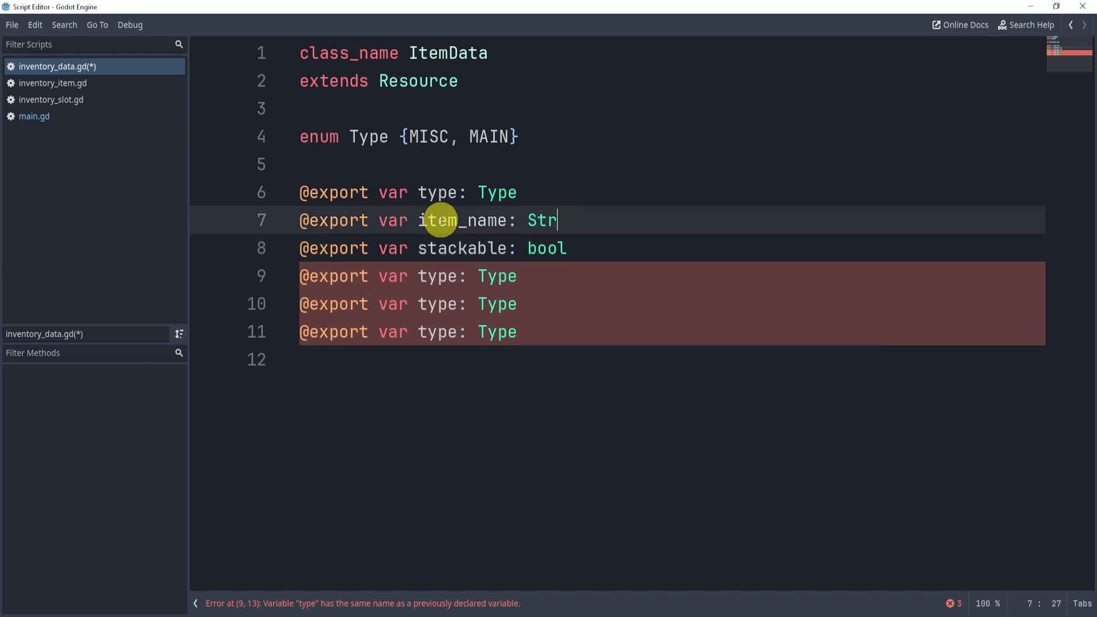
{"action": "type", "text": "ing"}
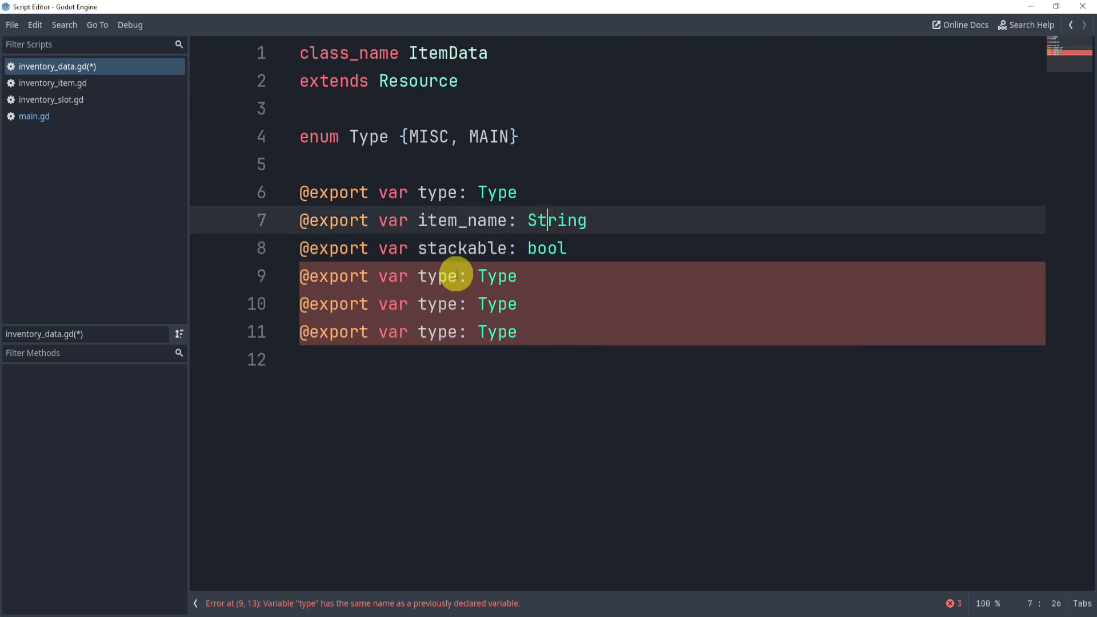
{"action": "type", "text": "coun"}
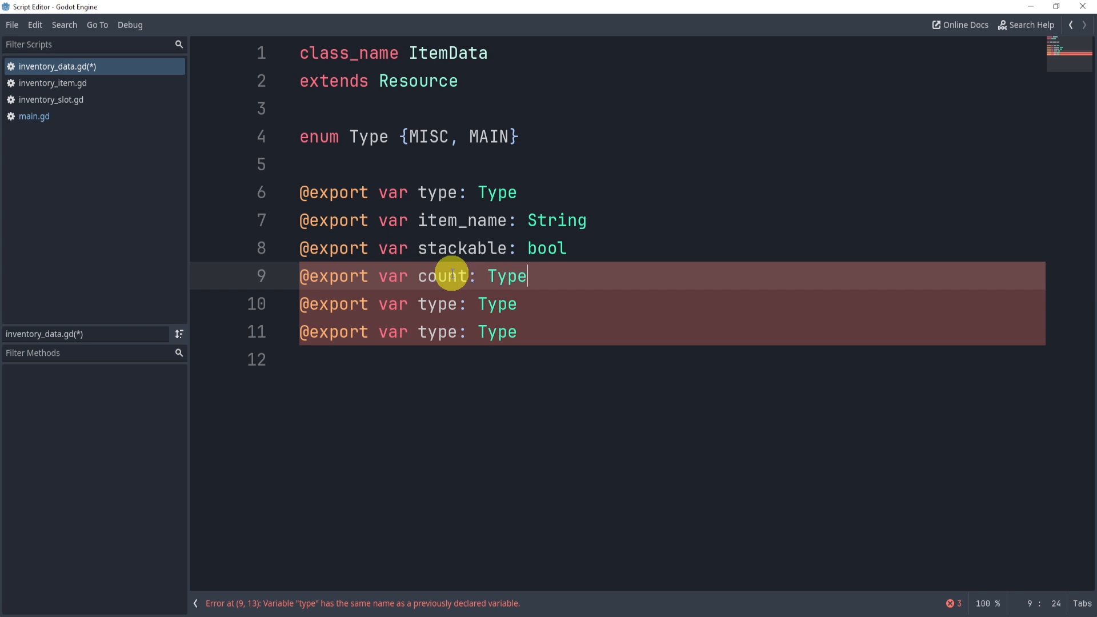
{"action": "type", "text": "int"}
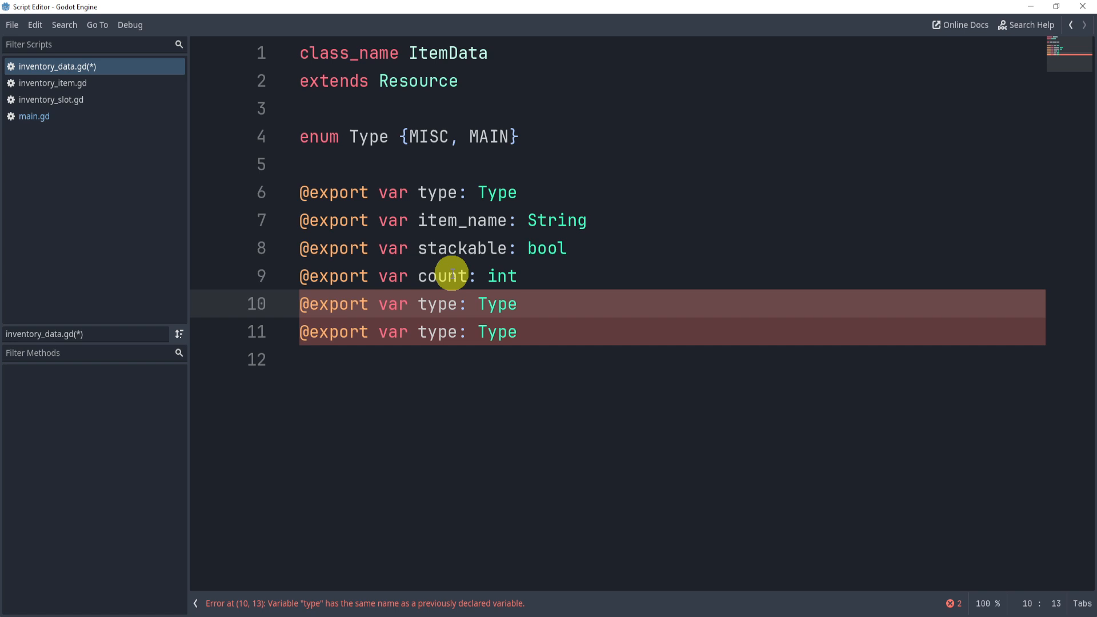
{"action": "type", "text": "_multiline"}
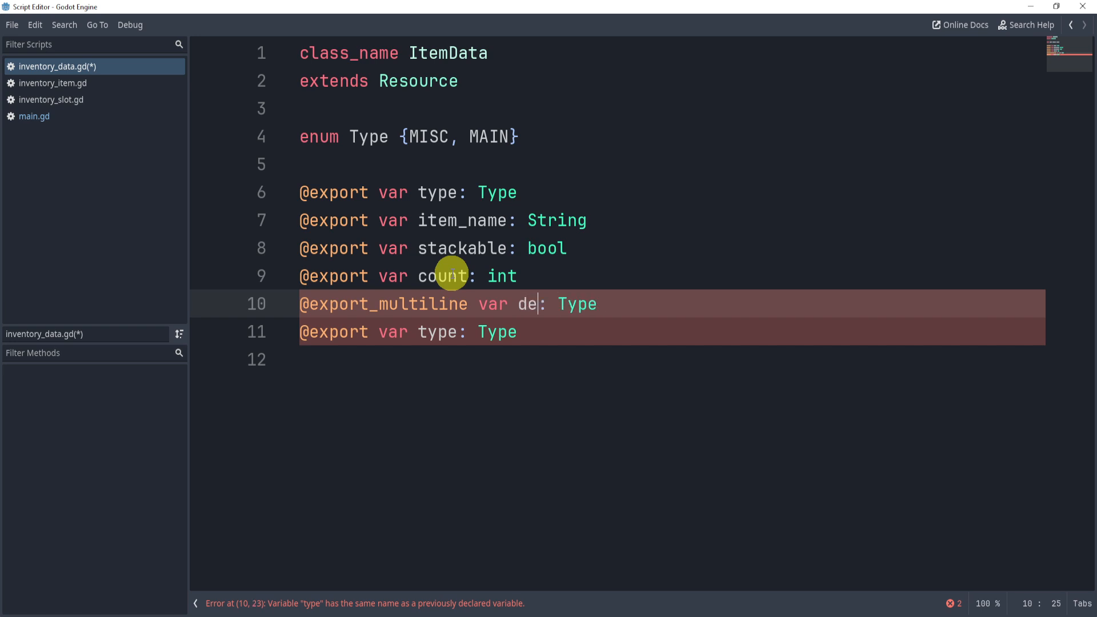
{"action": "type", "text": "scription"}
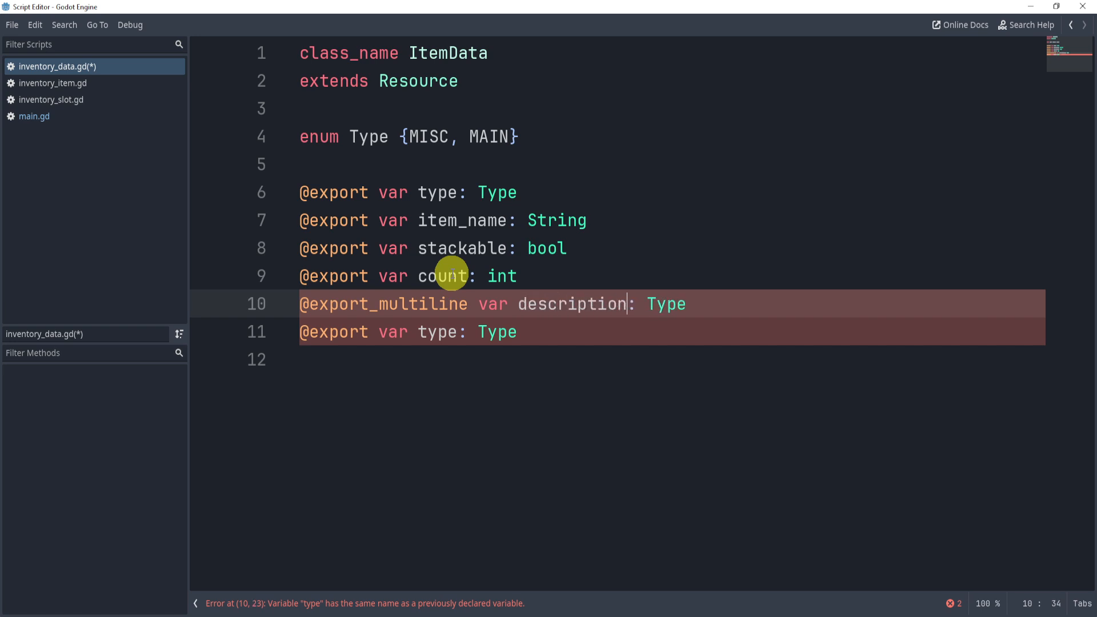
{"action": "type", "text": "St"}
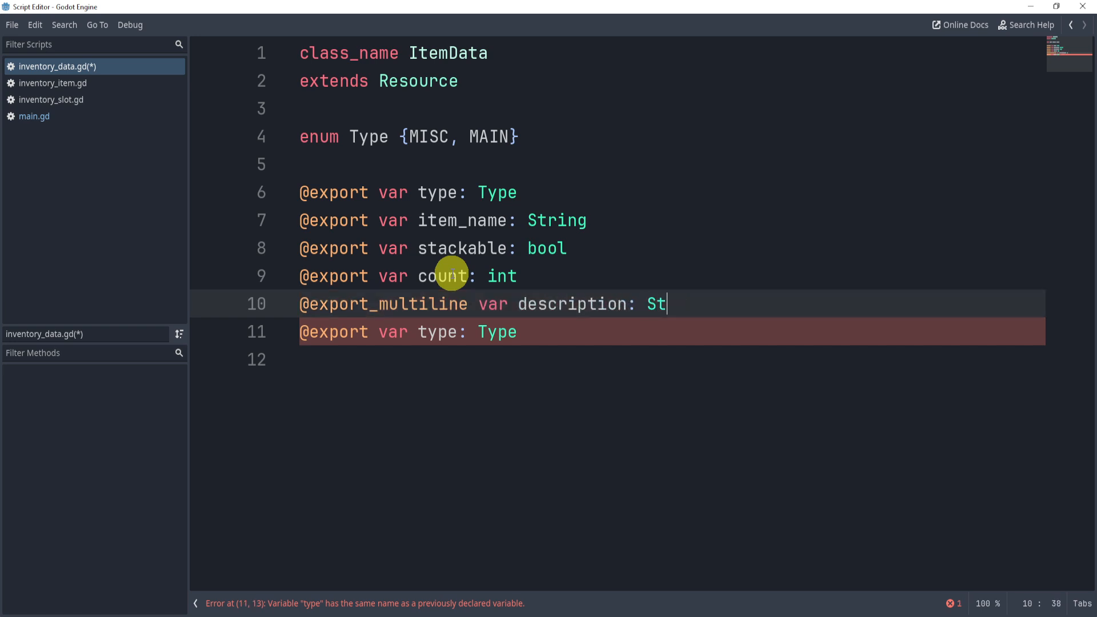
{"action": "type", "text": "ring"}
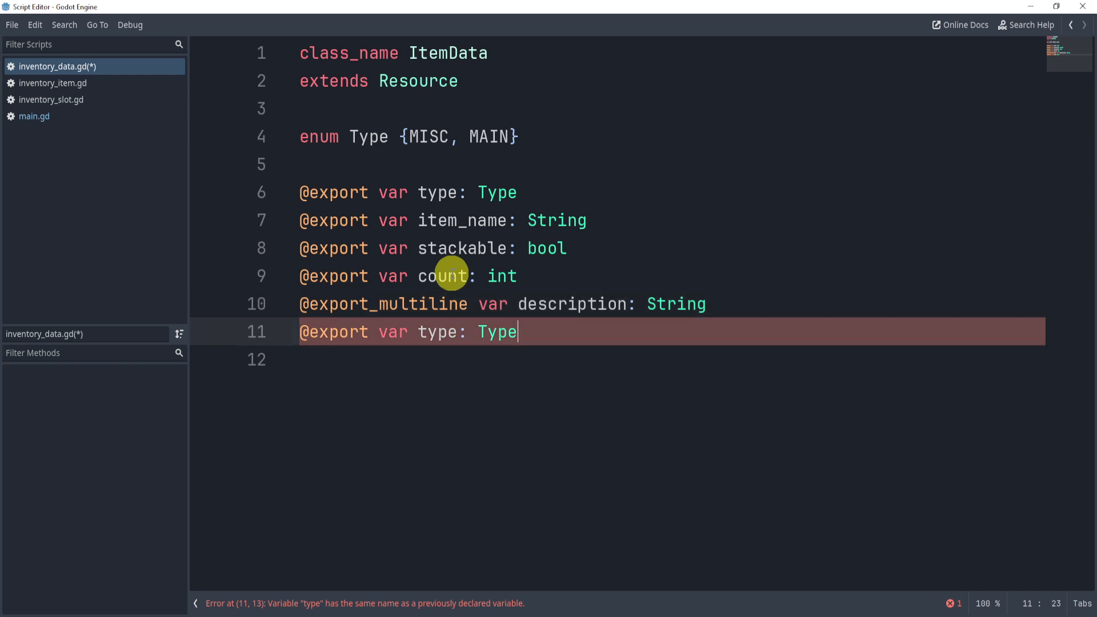
{"action": "mouse_move", "coordinate": [414, 236]}
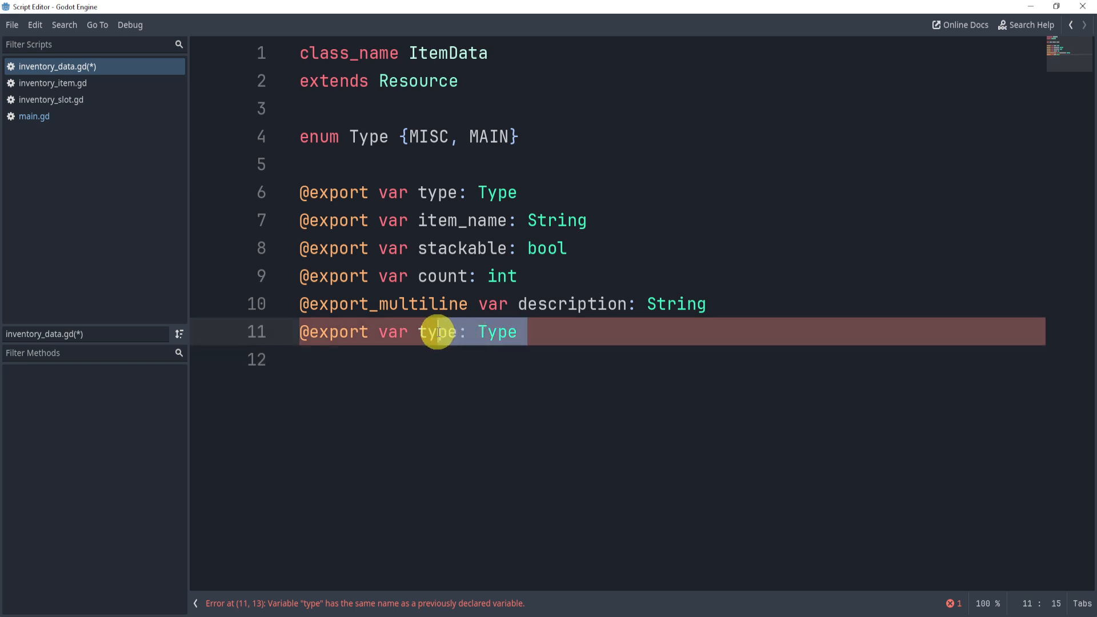
{"action": "type", "text": "item"}
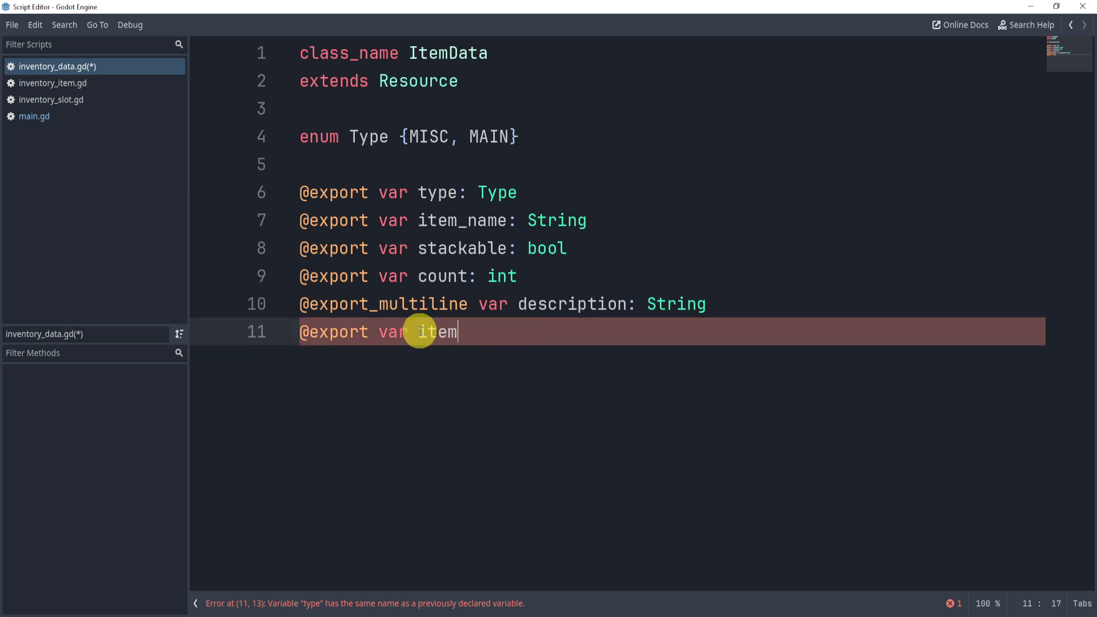
{"action": "type", "text": "_texture: T"}
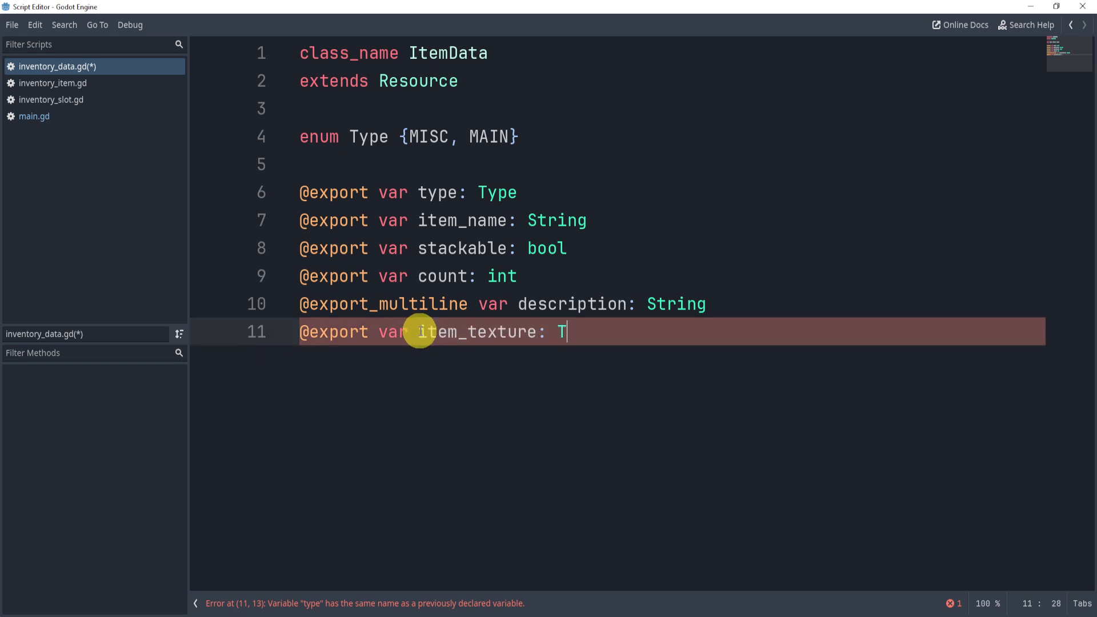
{"action": "type", "text": "exture2"}
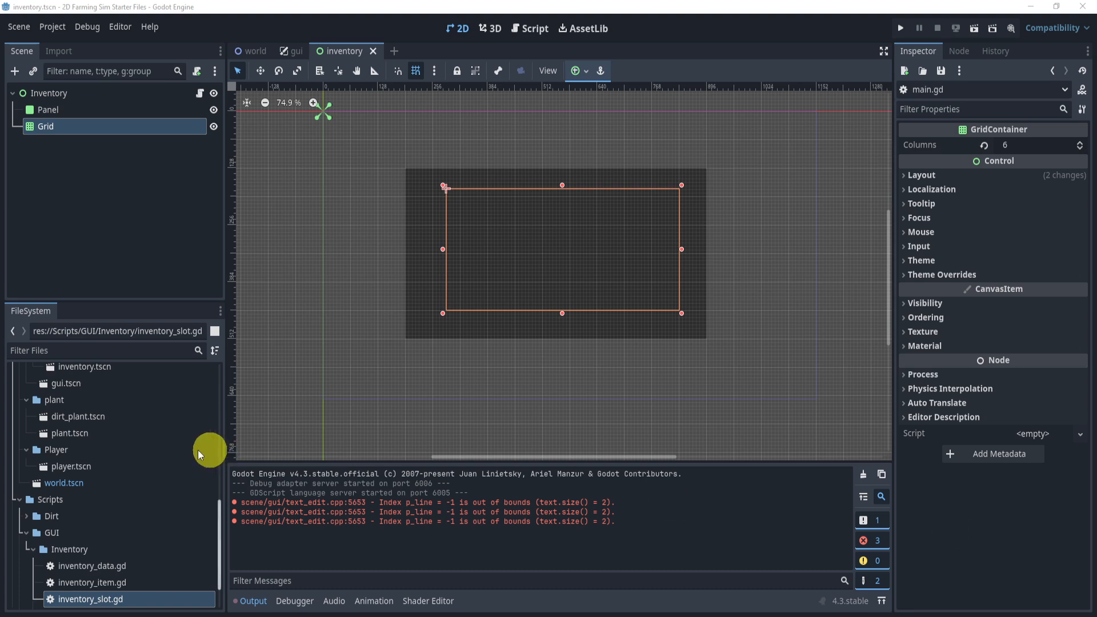
Create a 'resources' folder inside the Inventory scenes folder.
{"action": "left_click", "coordinate": [55, 460]}
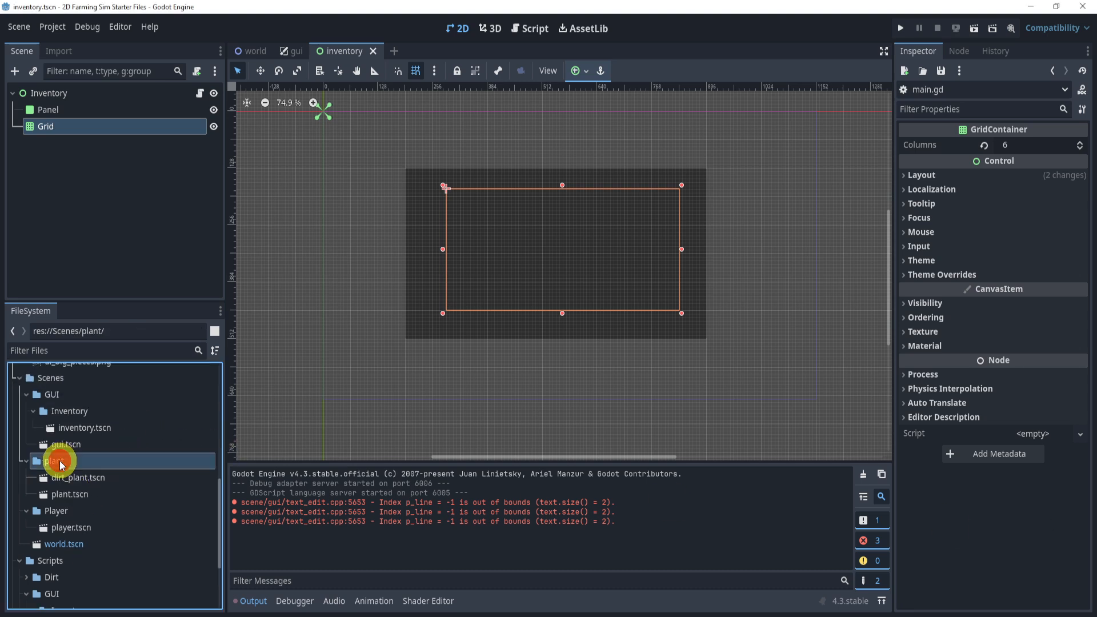
{"action": "left_click", "coordinate": [68, 411]}
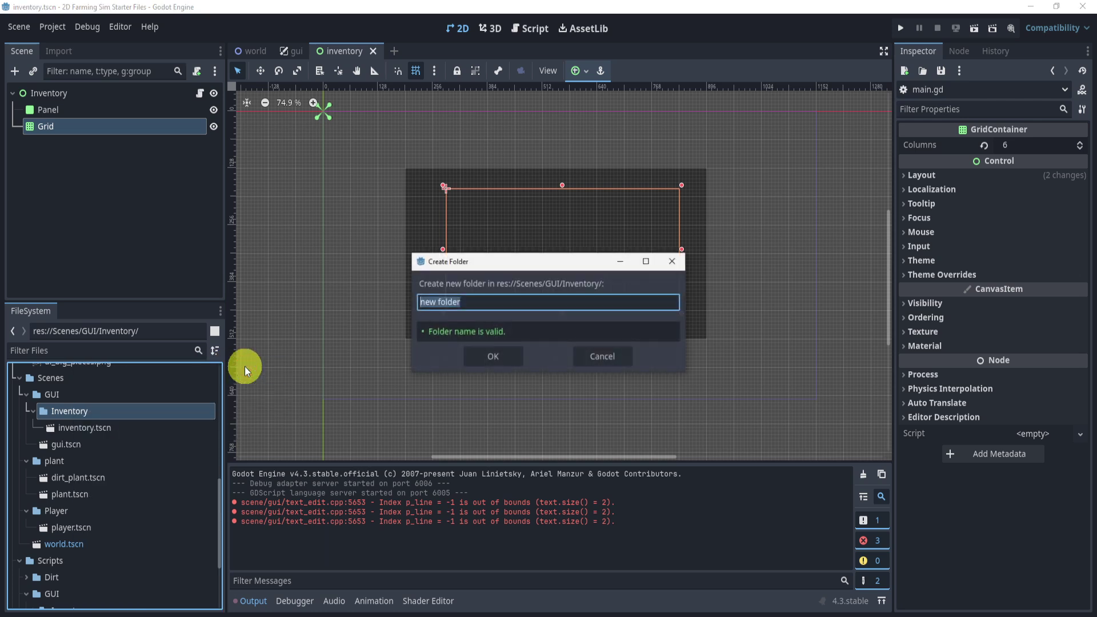
{"action": "type", "text": "resources"}
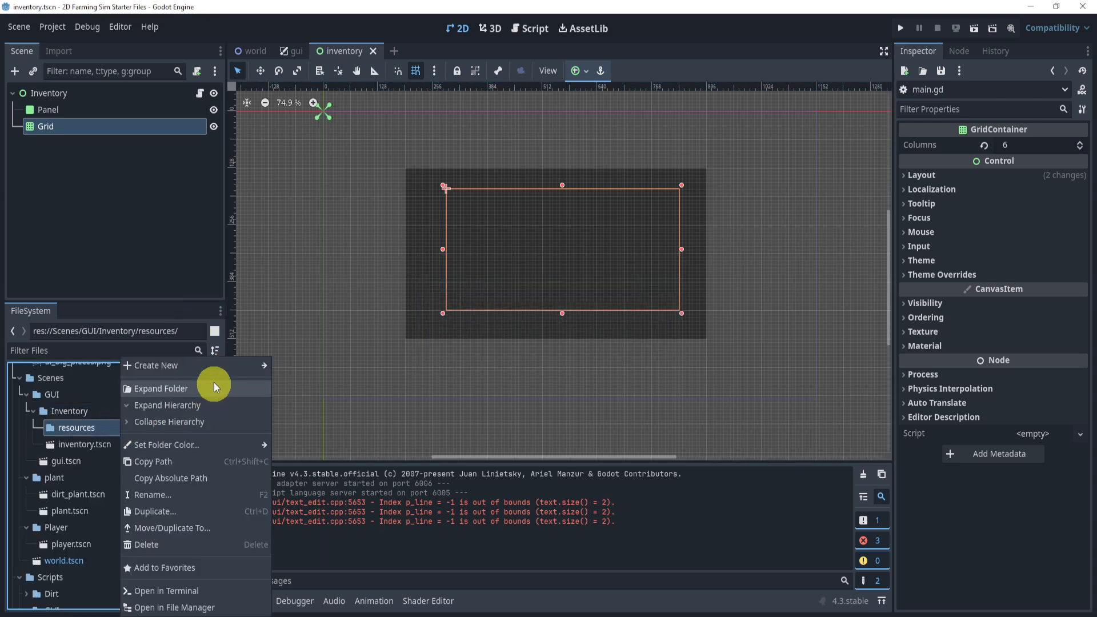
Create a new plain Resource in the resources folder and save it.
{"action": "left_click", "coordinate": [155, 365]}
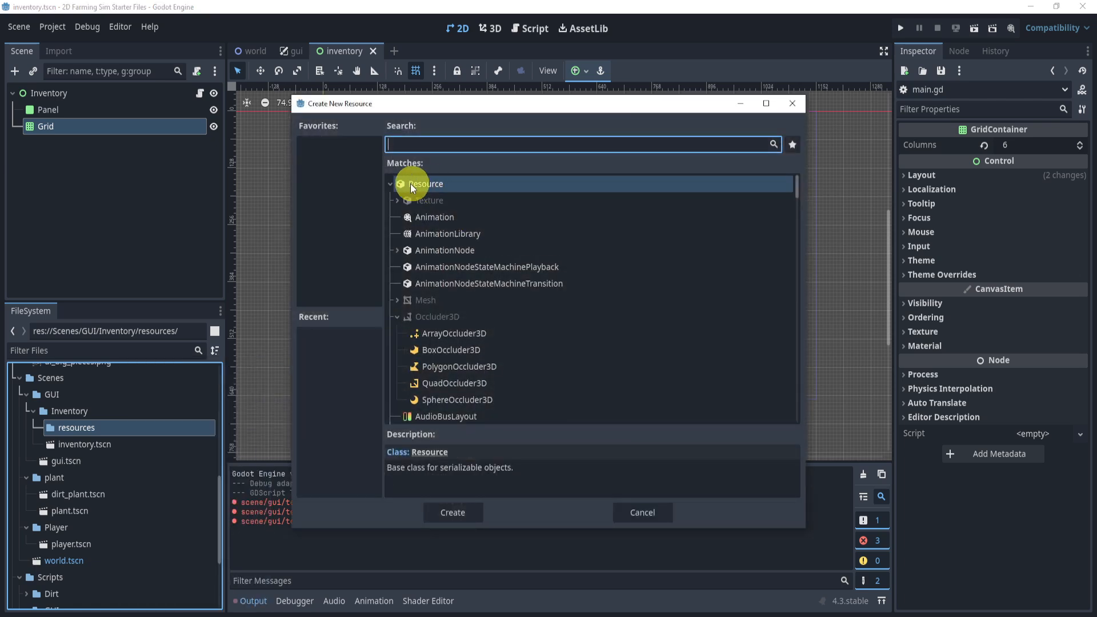
{"action": "left_click", "coordinate": [452, 512]}
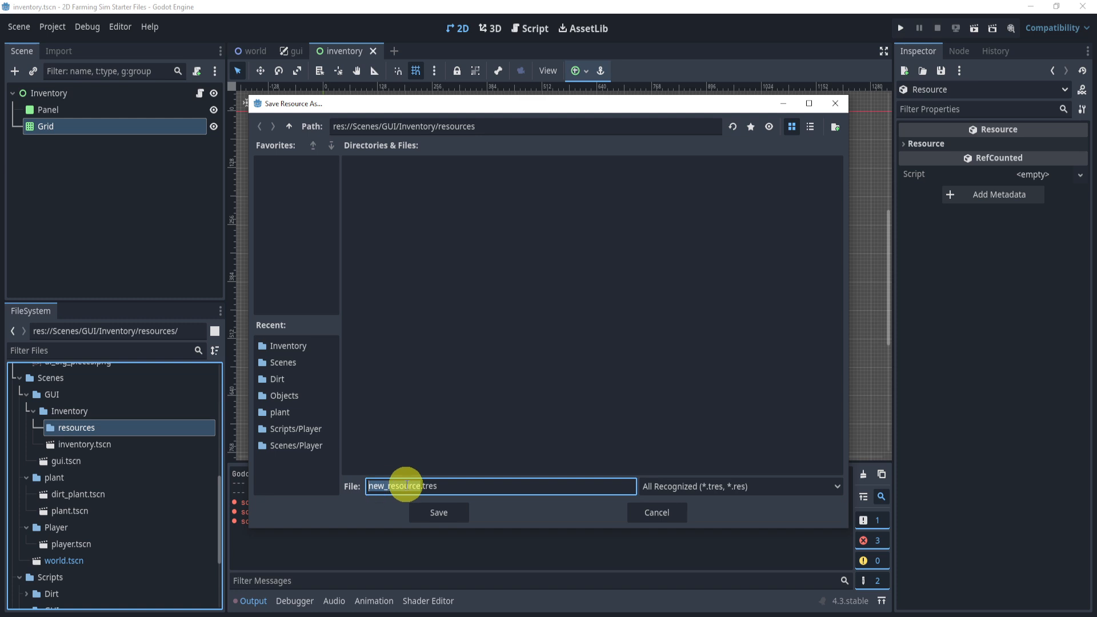
{"action": "left_click", "coordinate": [439, 512]}
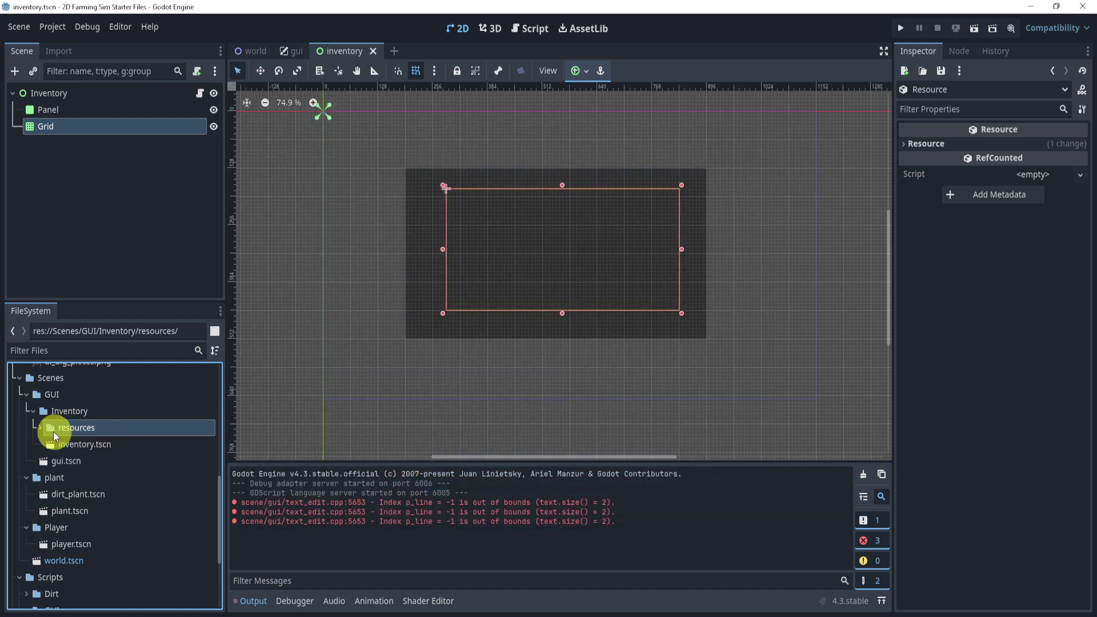
Open tomato.tres and drag inventory_data.gd onto its Script property.
{"action": "left_click", "coordinate": [77, 428]}
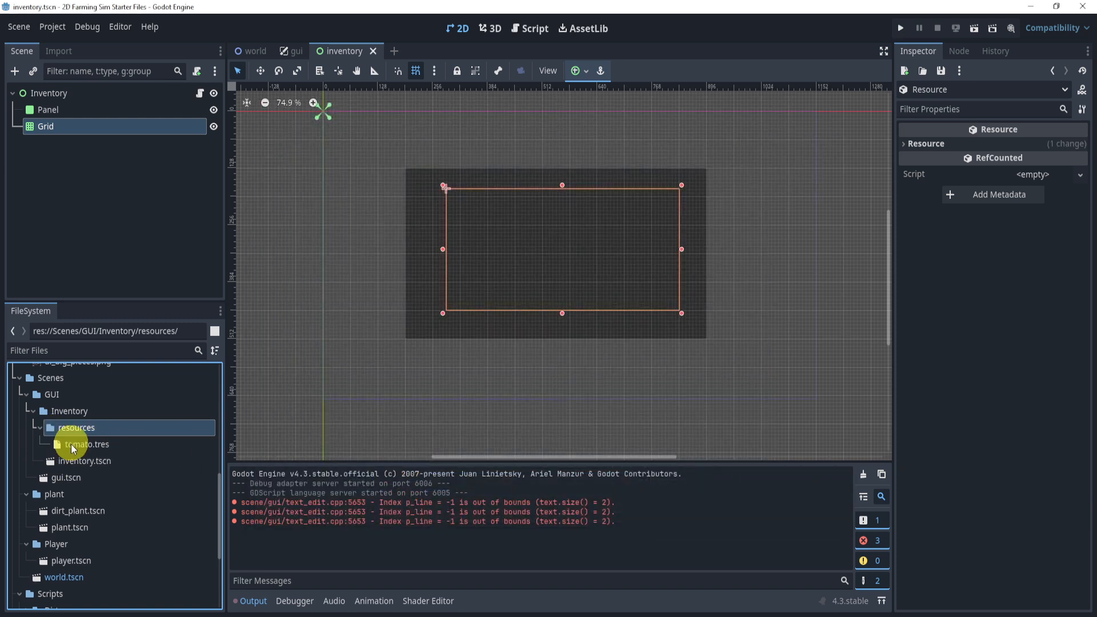
{"action": "left_click", "coordinate": [85, 443]}
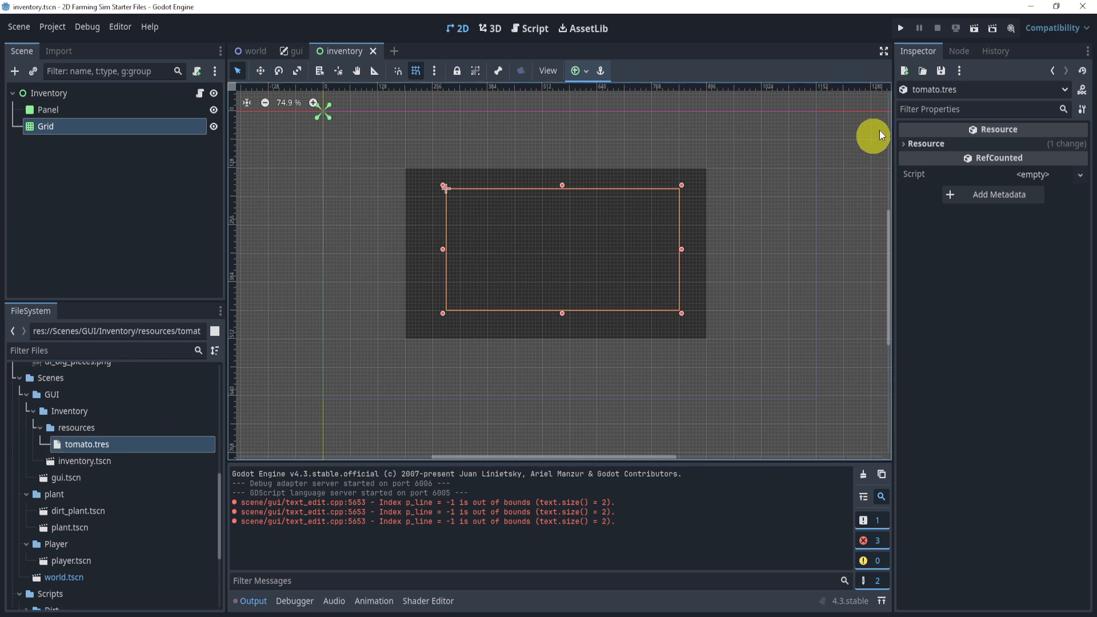
{"action": "mouse_move", "coordinate": [943, 91]}
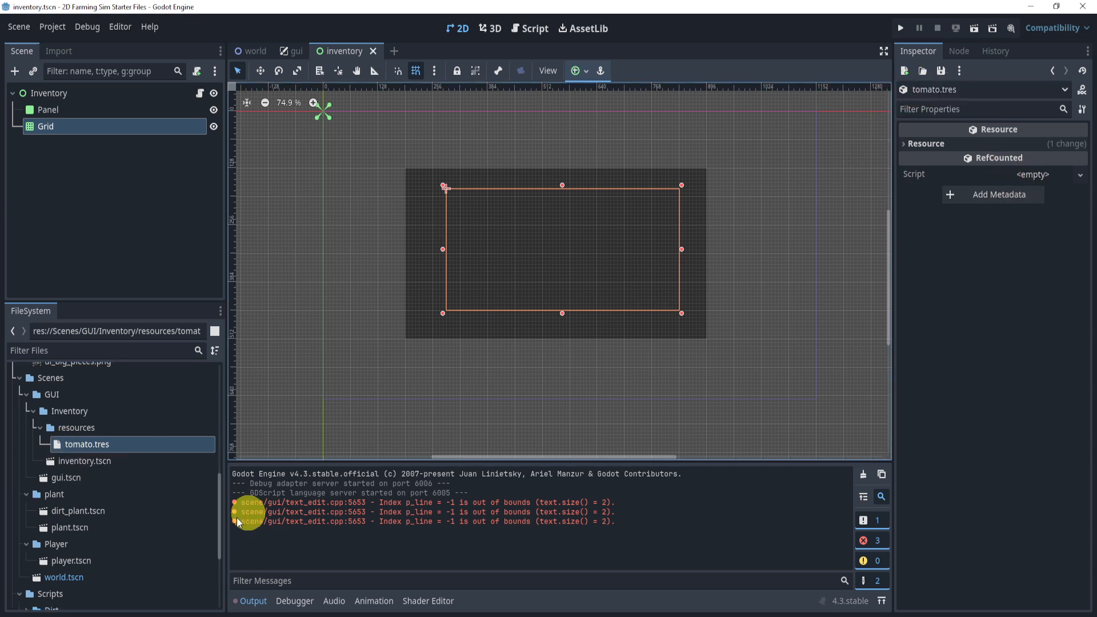
{"action": "type", "text": "data"}
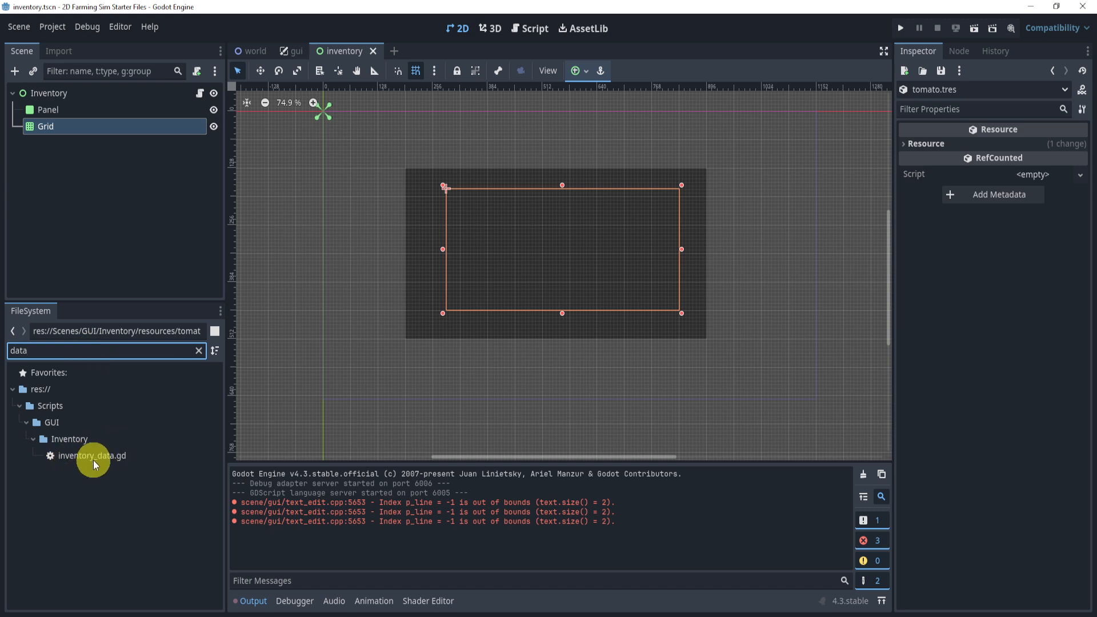
{"action": "left_click", "coordinate": [88, 456]}
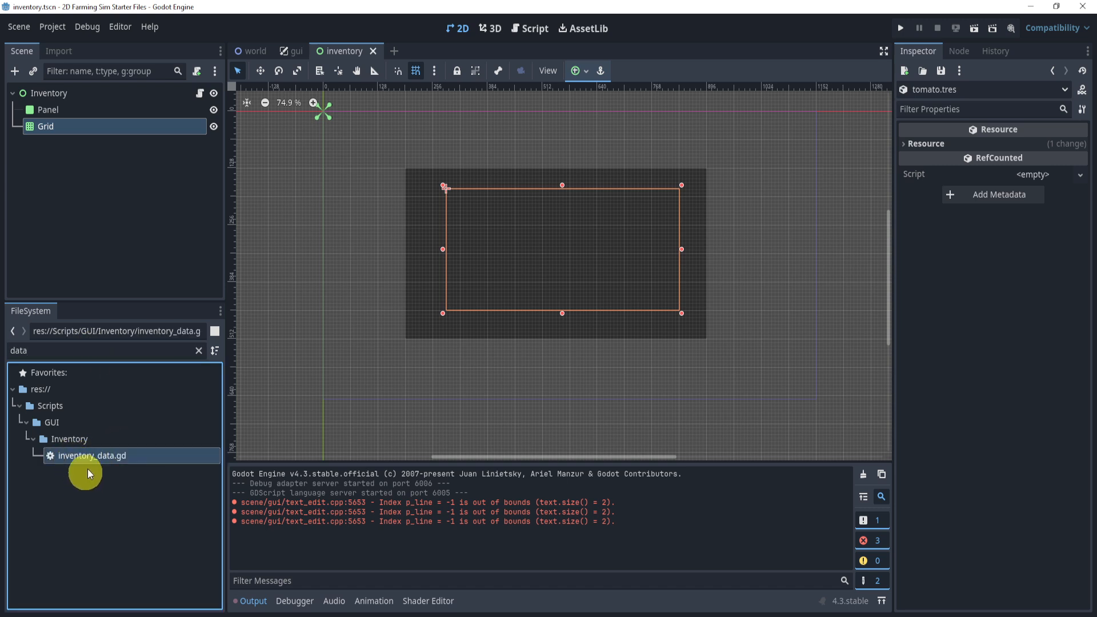
{"action": "left_click_drag", "start_coordinate": [88, 473], "coordinate": [952, 378]}
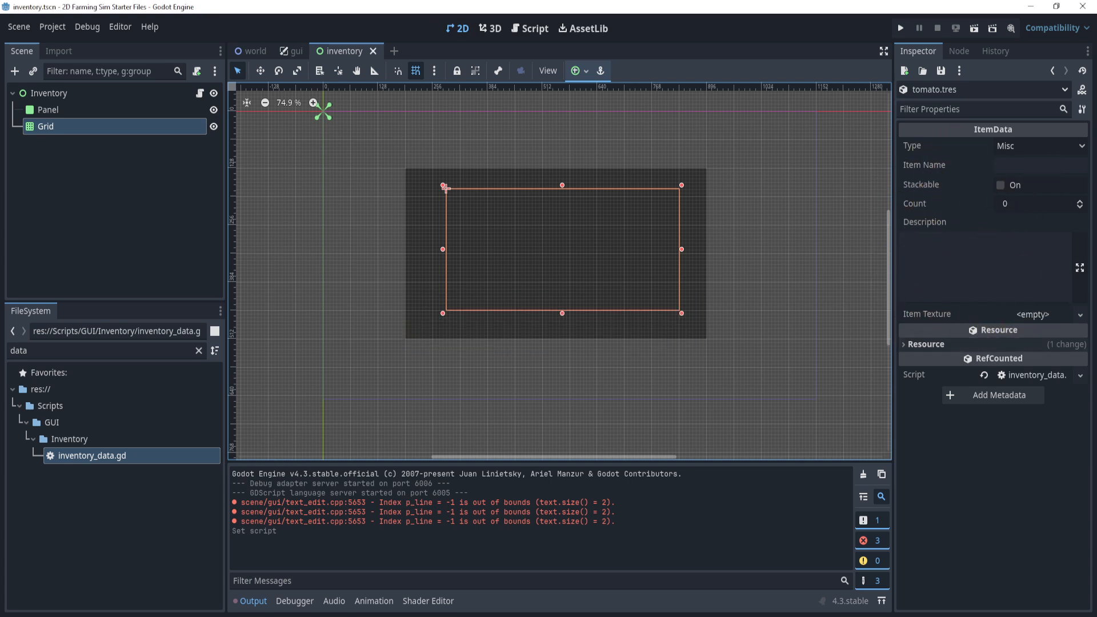
{"action": "mouse_move", "coordinate": [211, 373]}
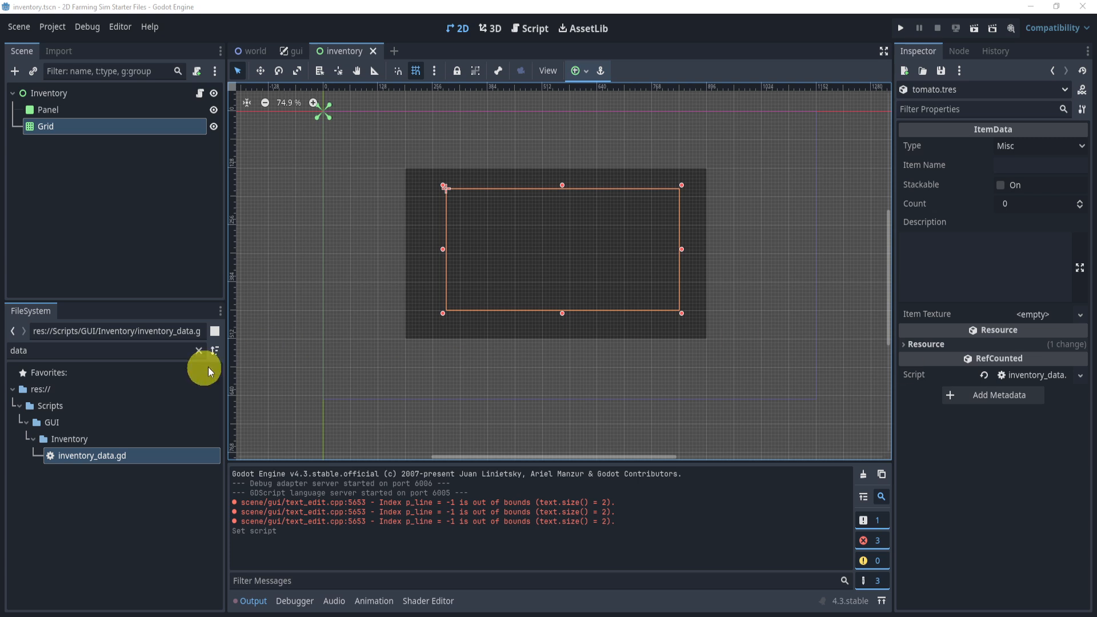
{"action": "mouse_move", "coordinate": [177, 358]}
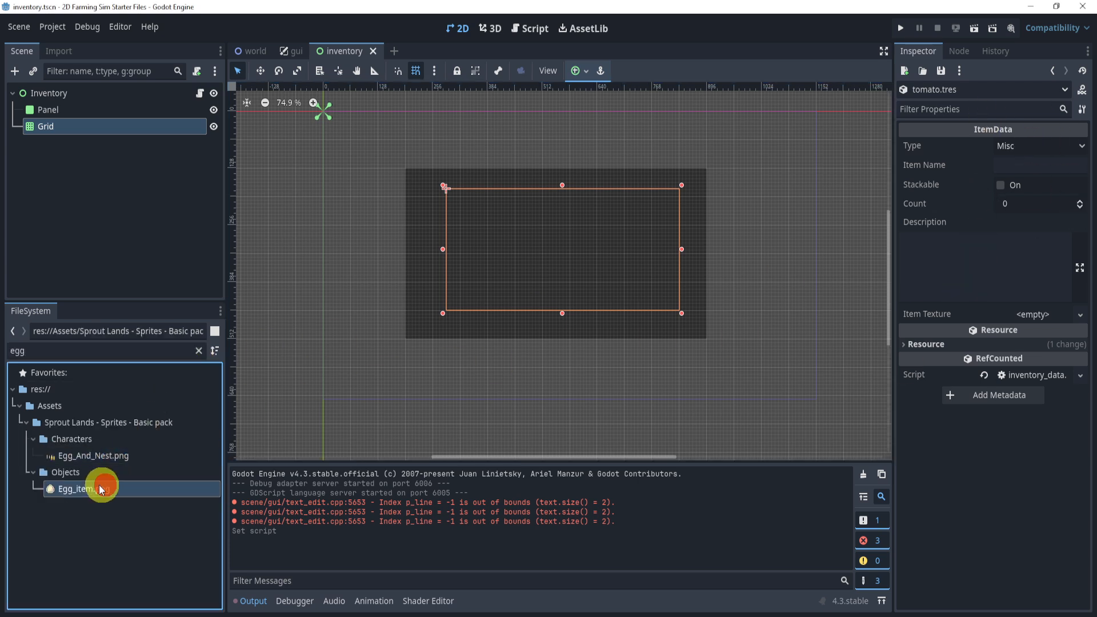
Set Egg_item.png as texture, name Tomato, stackable on, count 1.
{"action": "left_click_drag", "start_coordinate": [75, 488], "coordinate": [837, 250]}
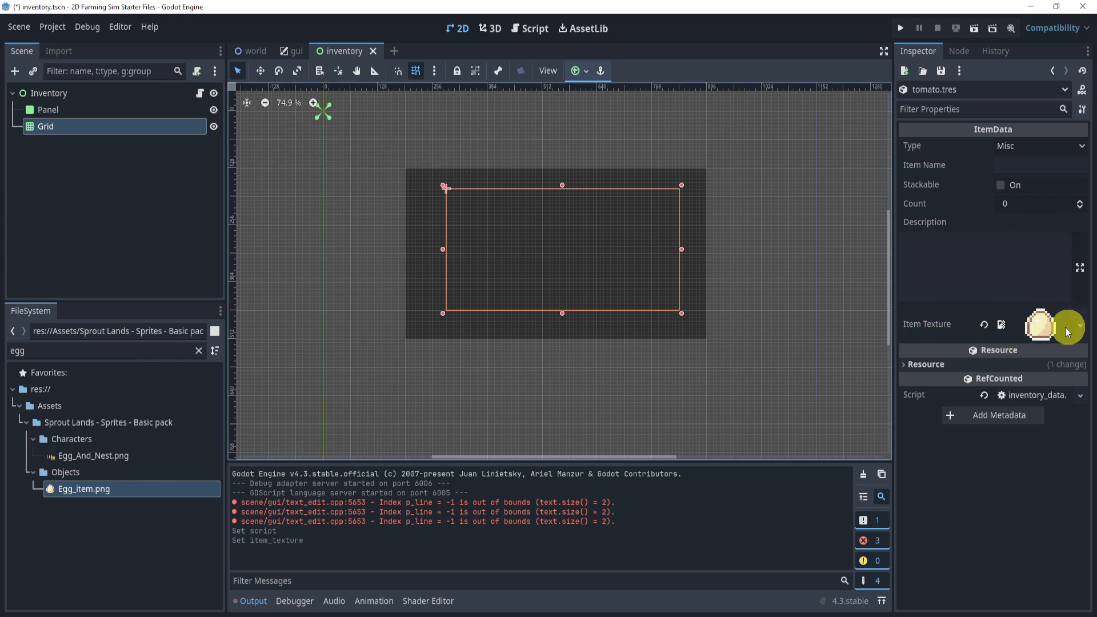
{"action": "left_click", "coordinate": [1031, 164]}
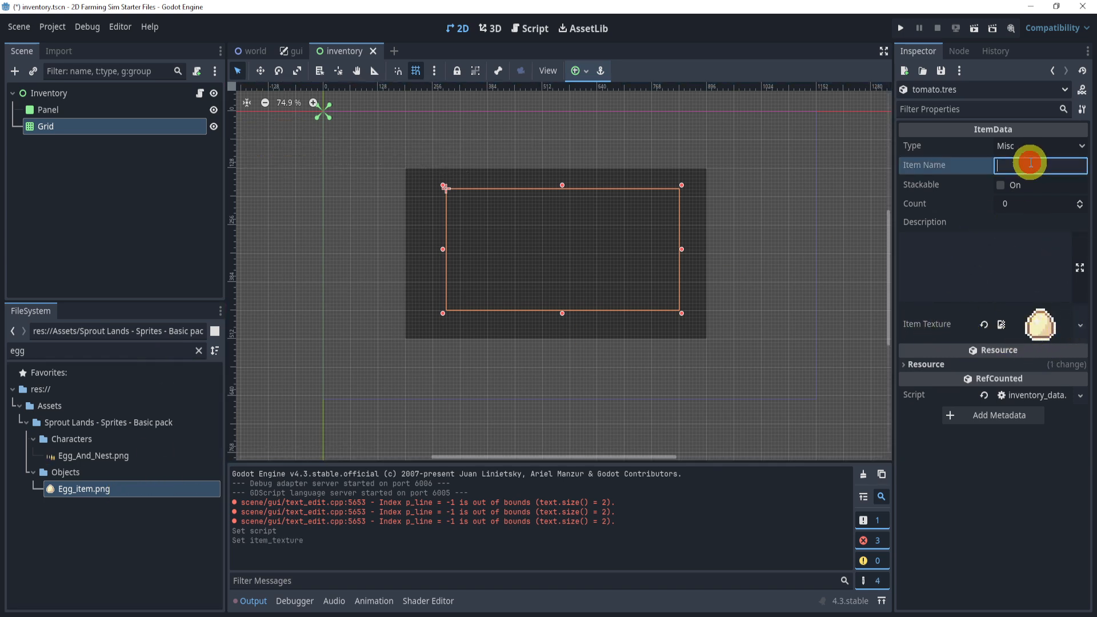
{"action": "type", "text": "Tomato"}
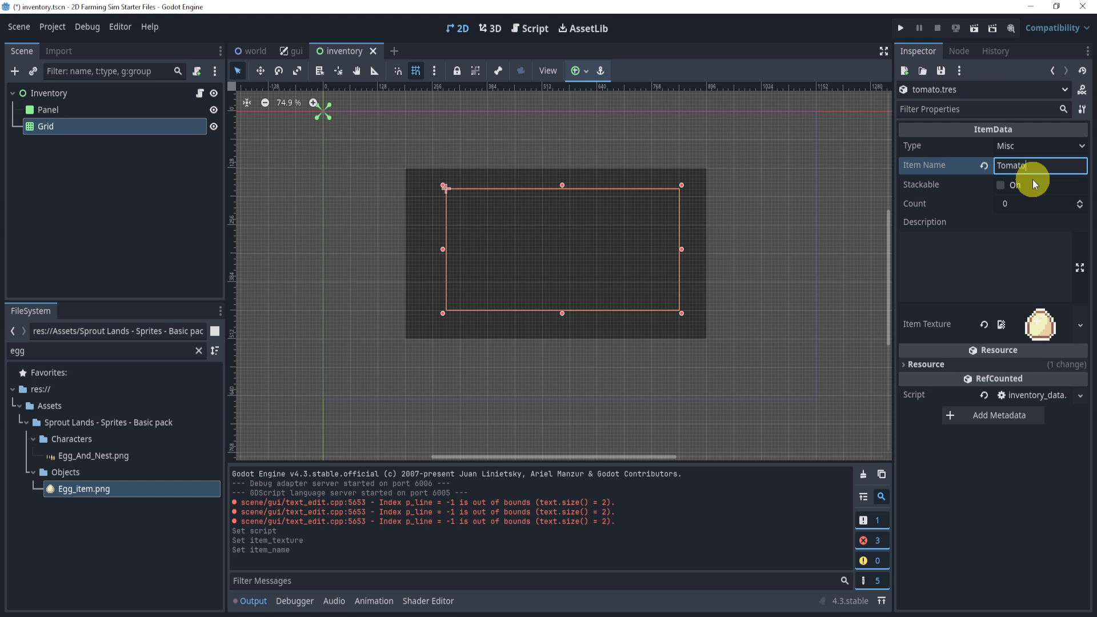
{"action": "left_click", "coordinate": [1000, 185]}
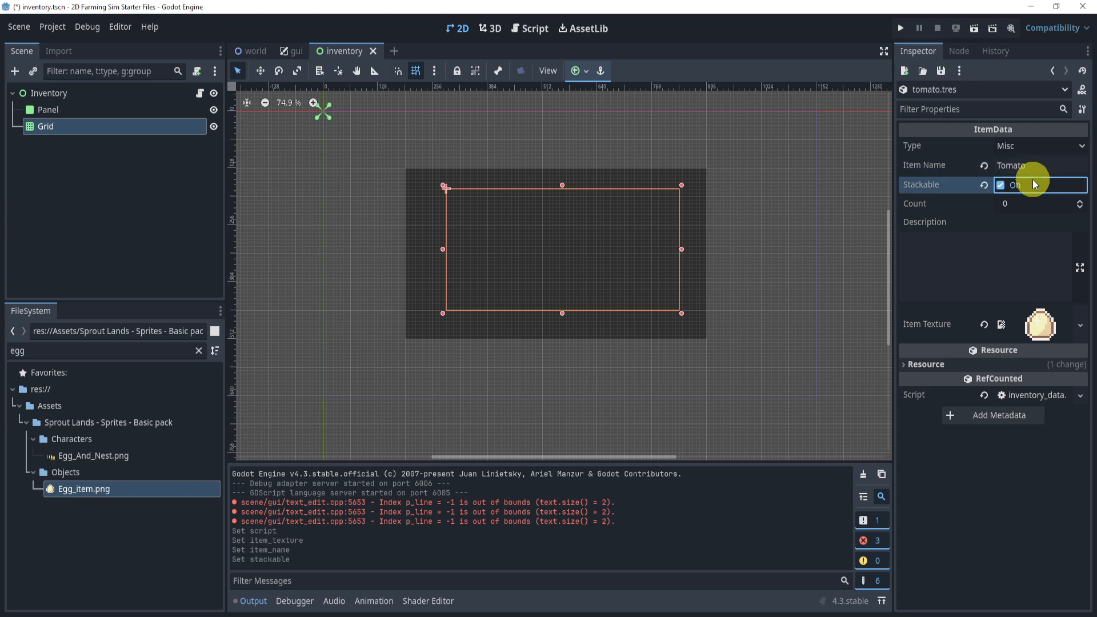
{"action": "left_click", "coordinate": [1039, 203]}
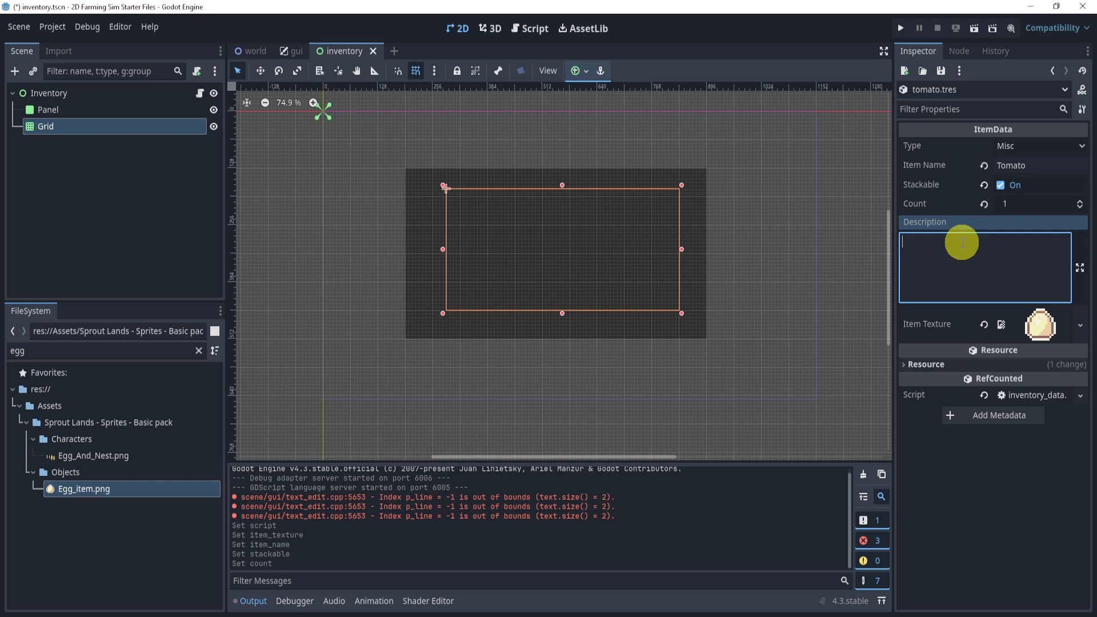
Enter description 'This is a fake tomato' and keep the Type as Misc.
{"action": "type", "text": "This is"}
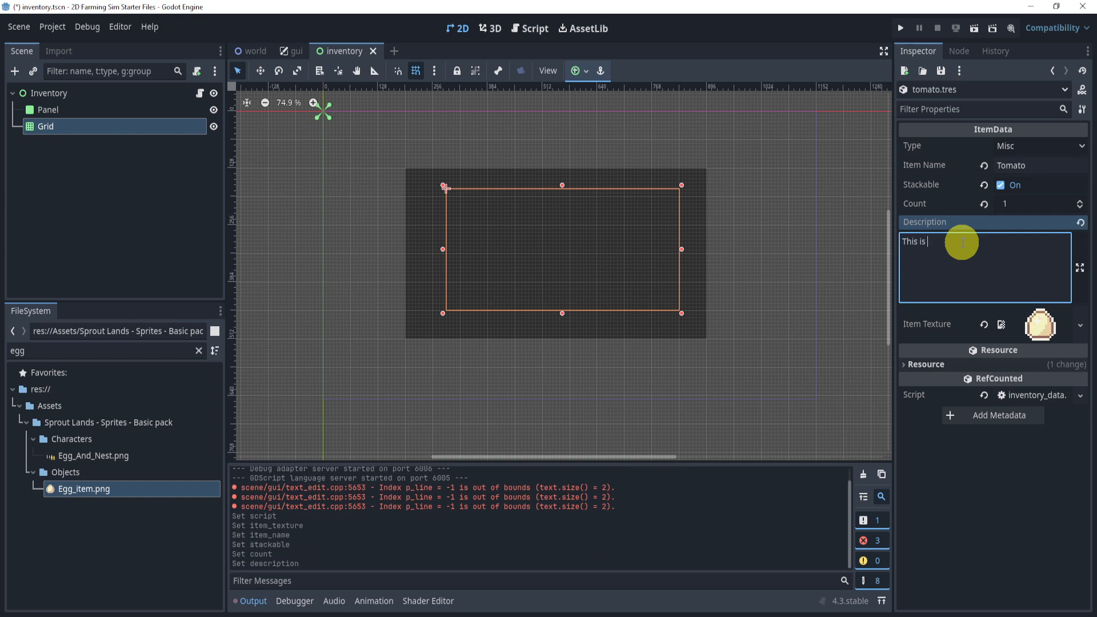
{"action": "type", "text": "a fake tomato"}
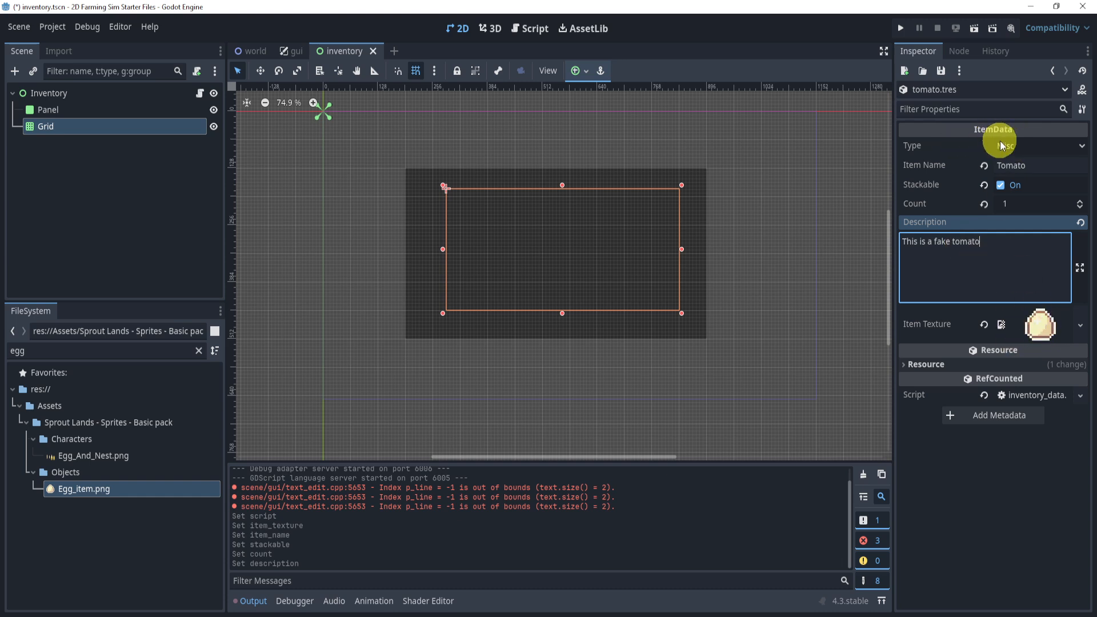
{"action": "left_click", "coordinate": [1039, 146]}
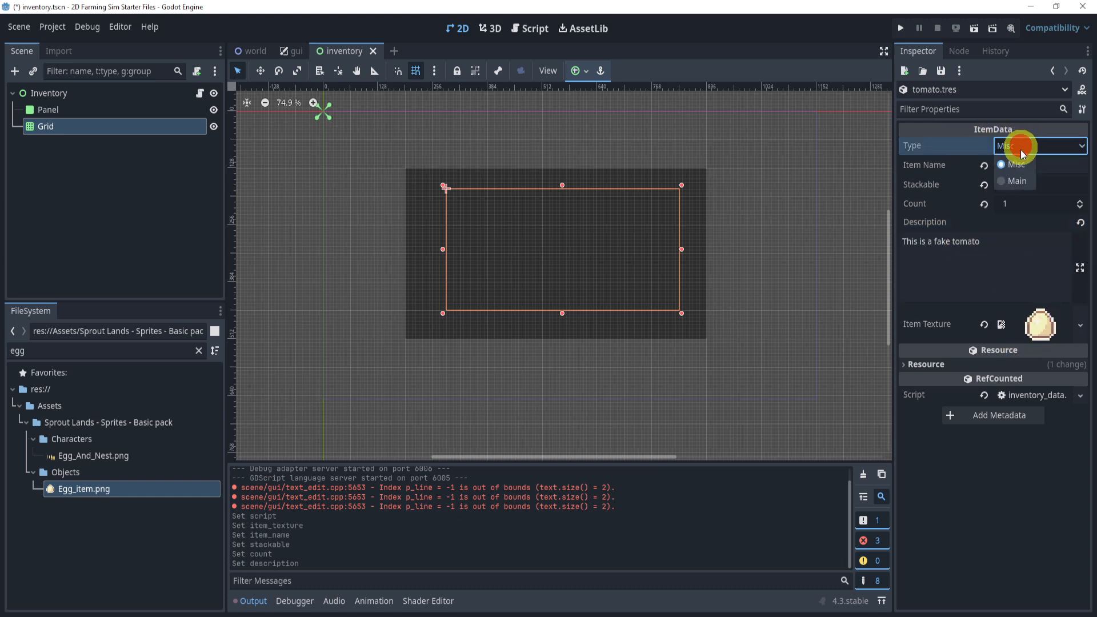
{"action": "left_click", "coordinate": [1014, 164]}
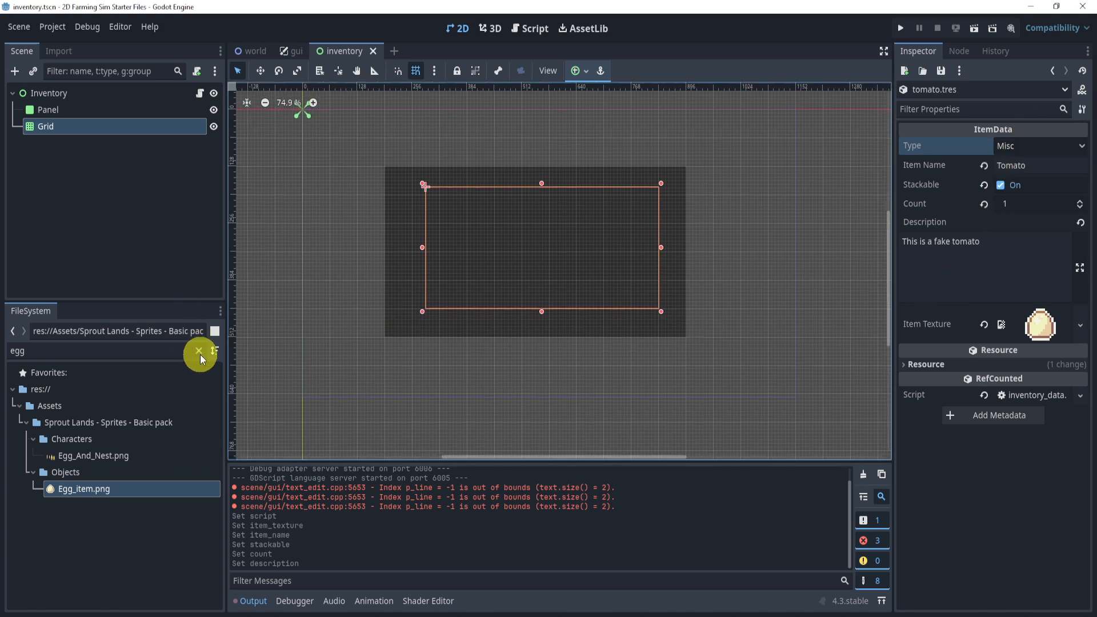
Clear the FileSystem filter, select tomato.tres, and bring up inventory_item.gd in the Script workspace.
{"action": "left_click", "coordinate": [199, 351]}
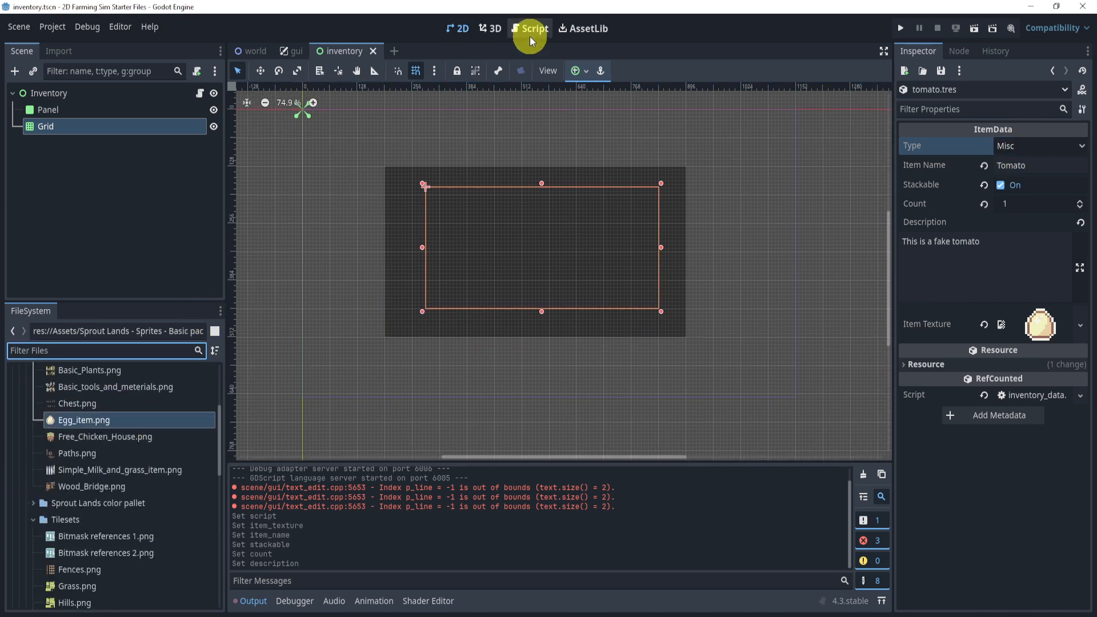
{"action": "scroll", "scroll_direction": "down", "scroll_amount": 3}
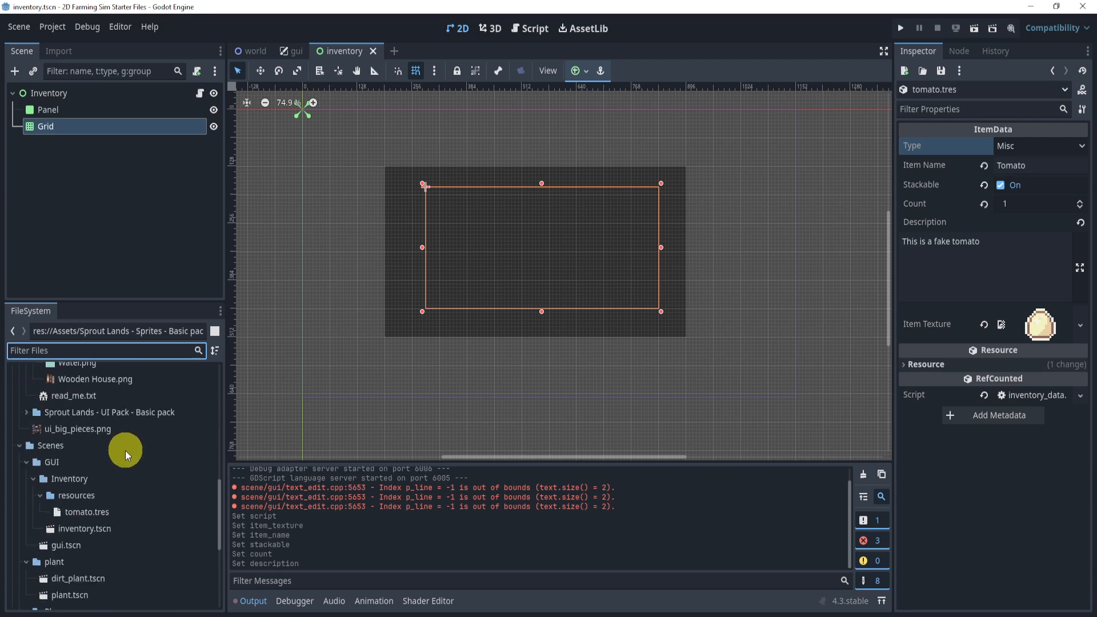
{"action": "left_click", "coordinate": [87, 451]}
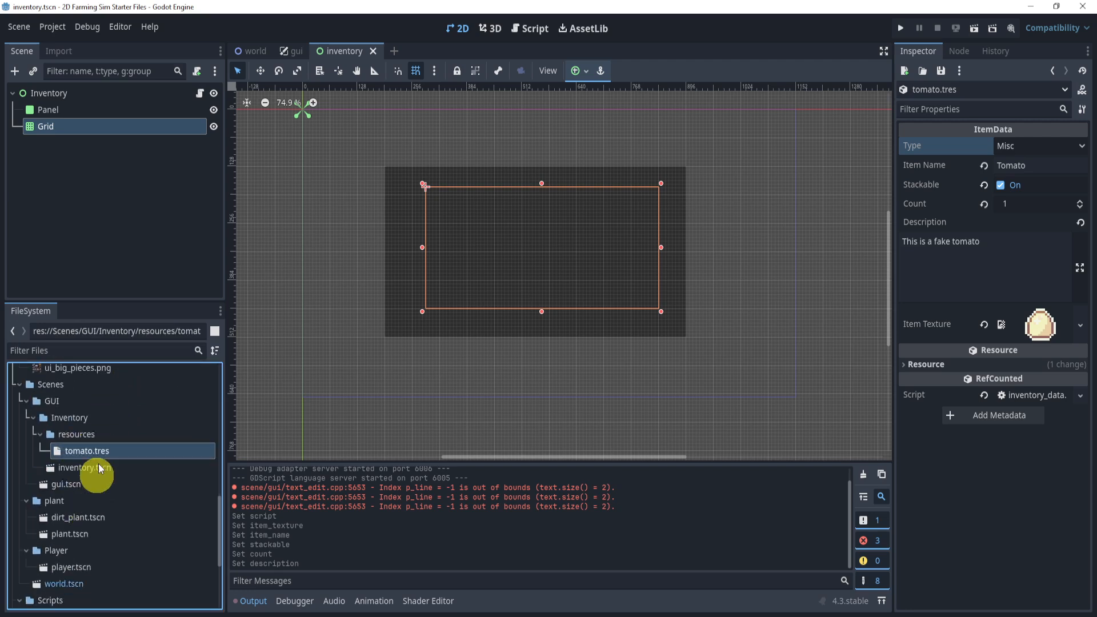
{"action": "mouse_move", "coordinate": [952, 131]}
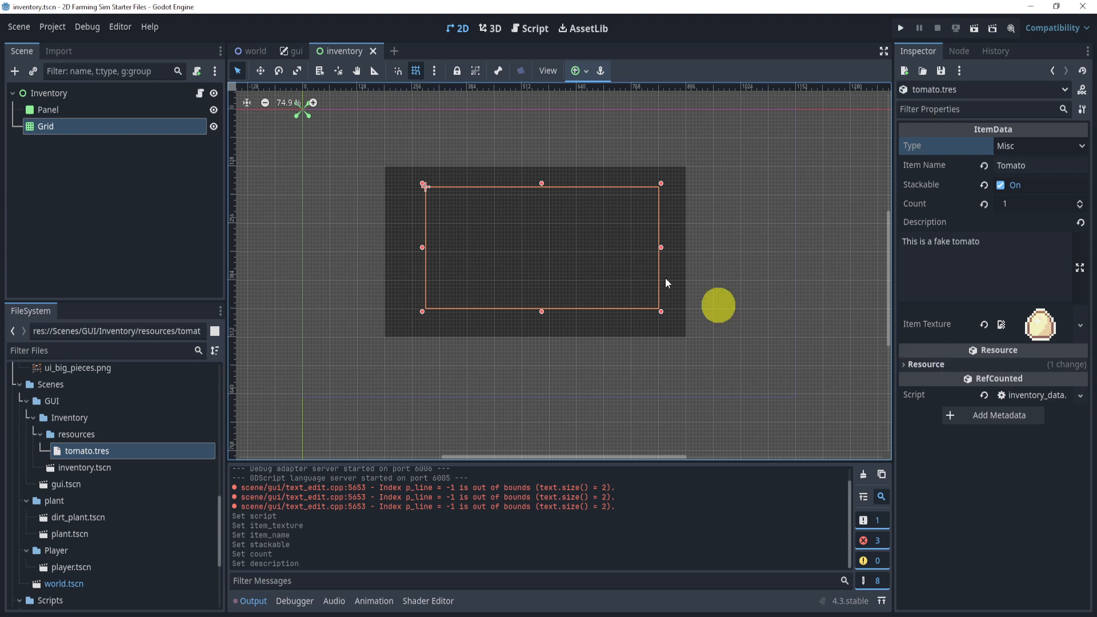
{"action": "left_click", "coordinate": [532, 27]}
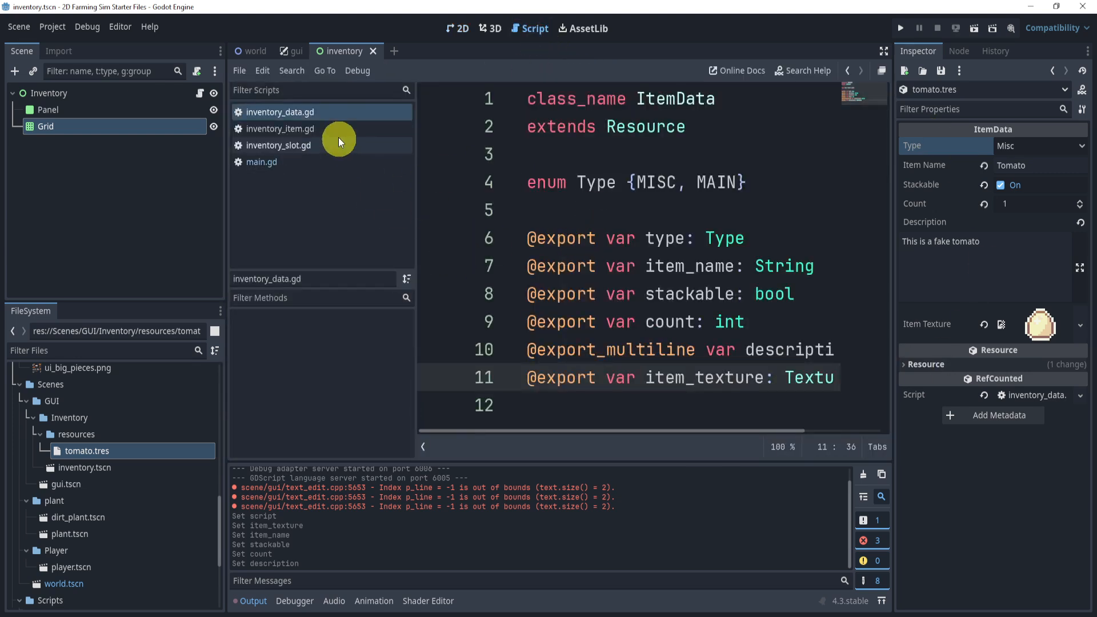
{"action": "left_click", "coordinate": [280, 128]}
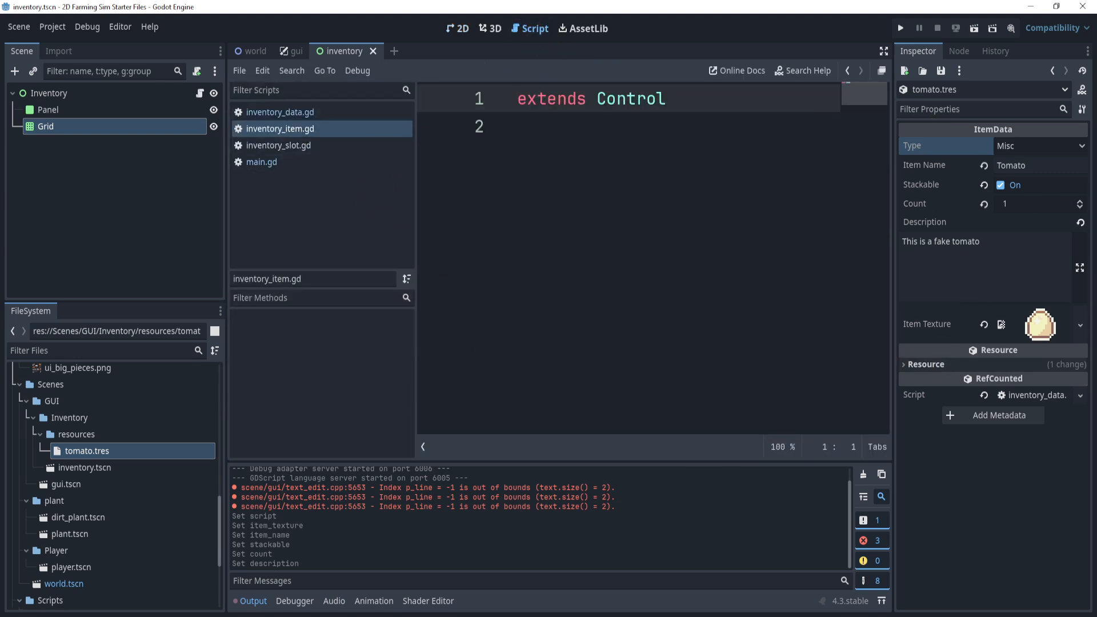